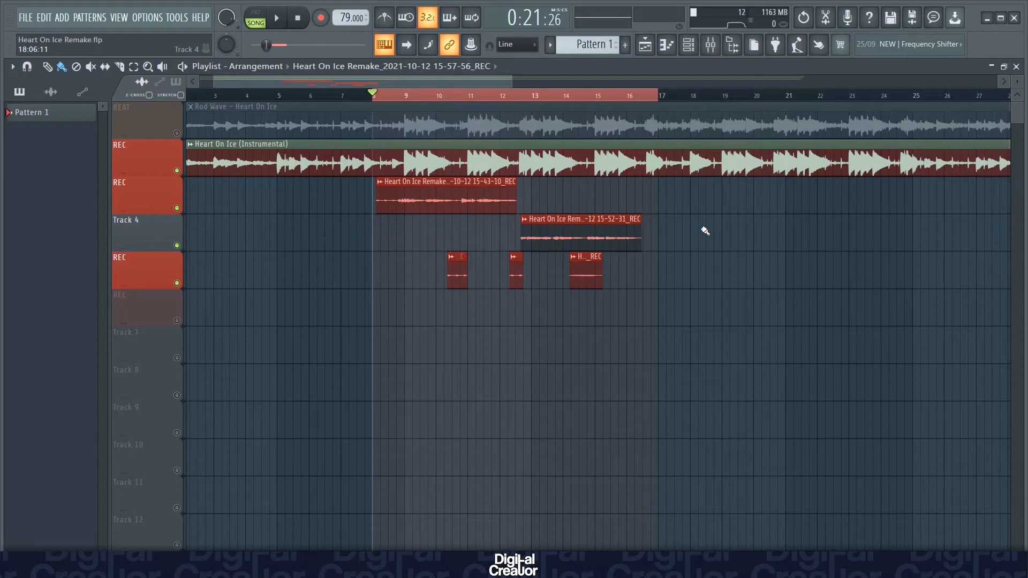
{"action": "mouse_move", "coordinate": [690, 112]}
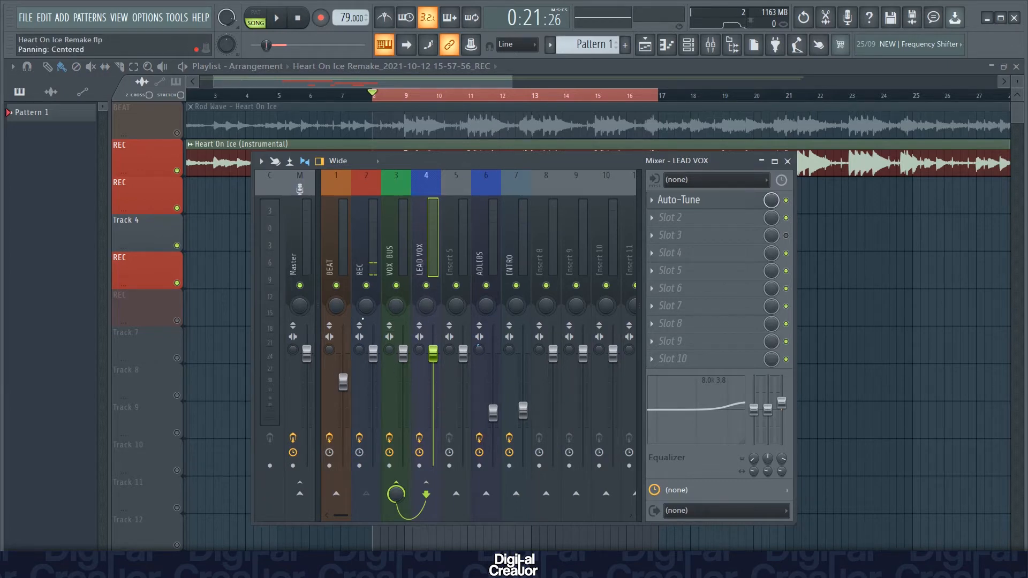
Show the mixer with the LEAD VOX channel selected, Auto-Tune in its first slot
{"action": "left_click", "coordinate": [366, 259]}
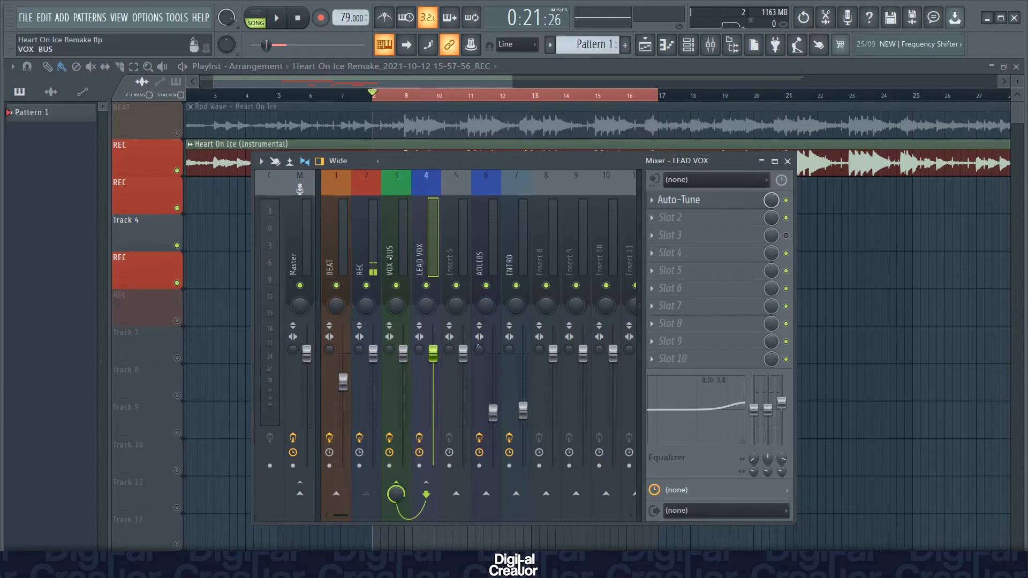
{"action": "left_click", "coordinate": [396, 183]}
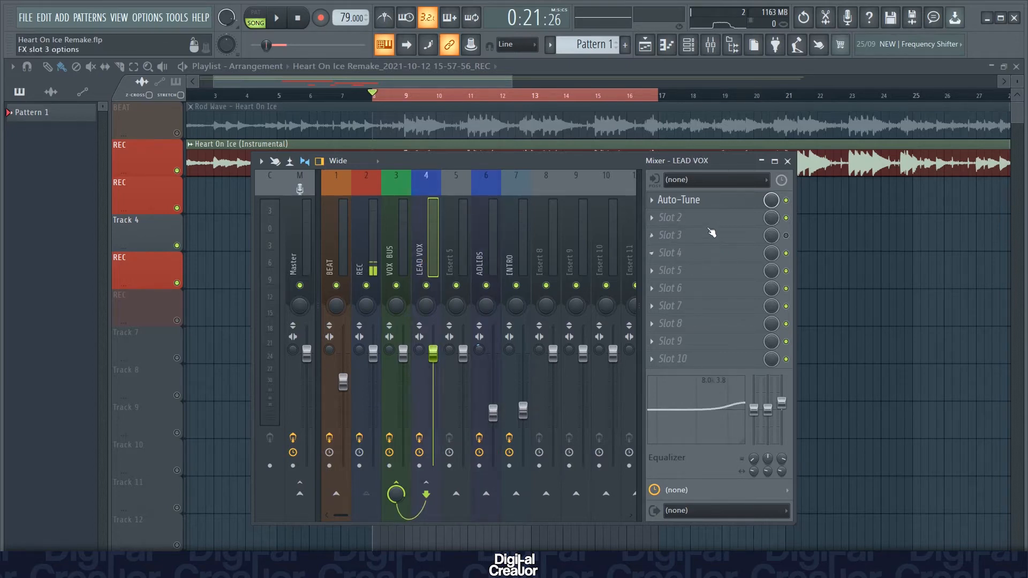
{"action": "left_click", "coordinate": [679, 199]}
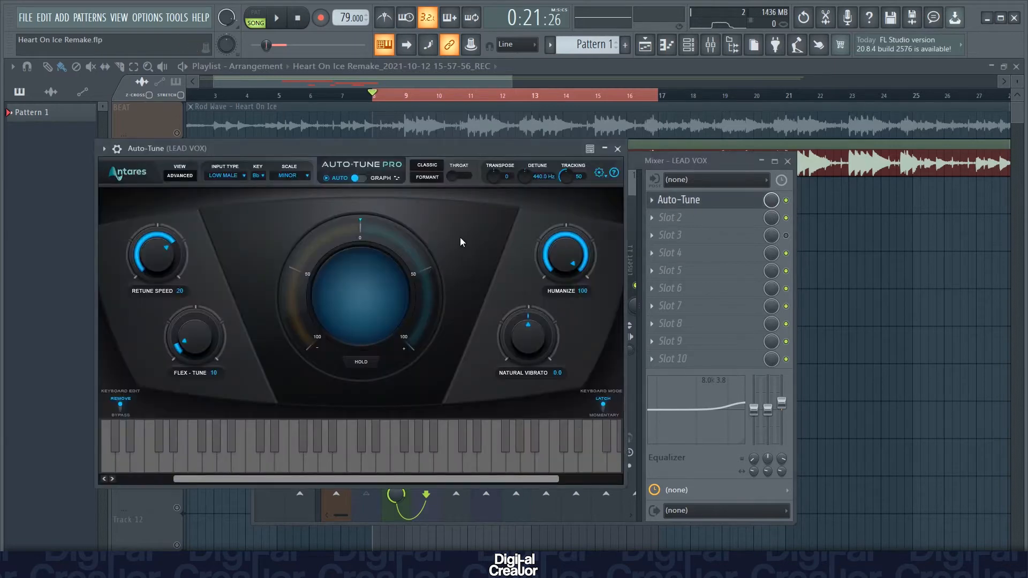
{"action": "mouse_move", "coordinate": [261, 239]}
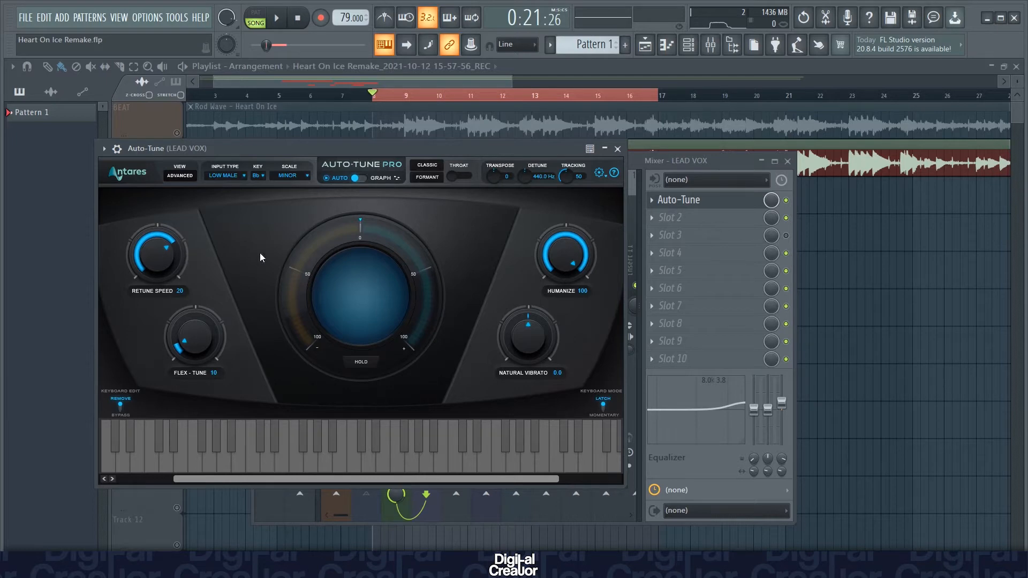
{"action": "mouse_move", "coordinate": [469, 284]}
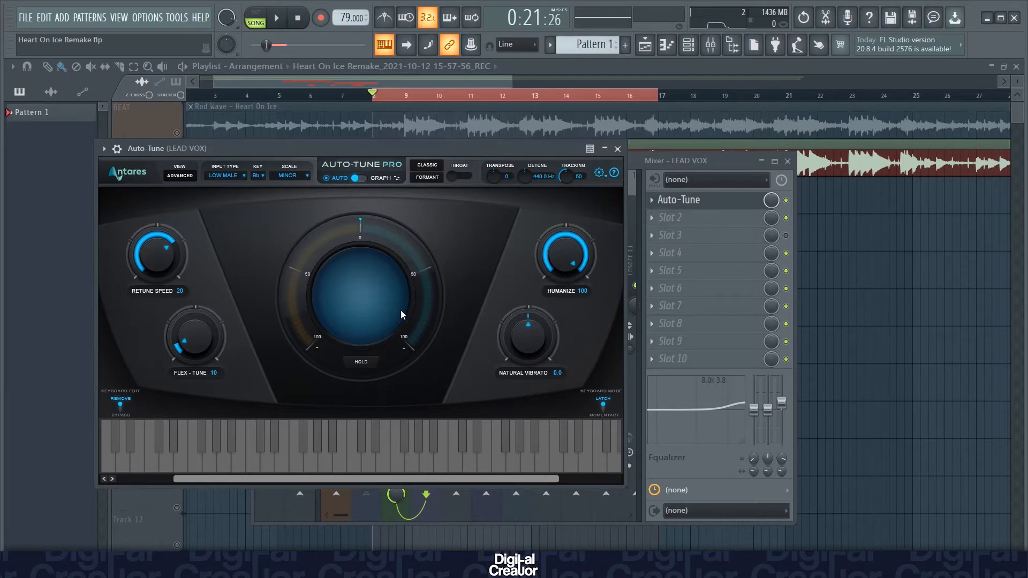
{"action": "mouse_move", "coordinate": [249, 385]}
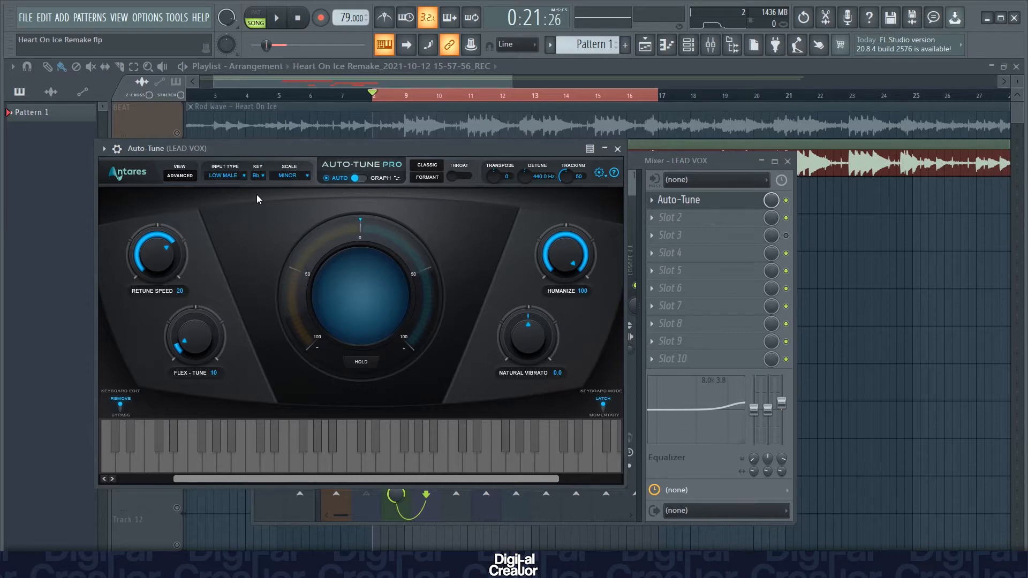
{"action": "mouse_move", "coordinate": [266, 192]}
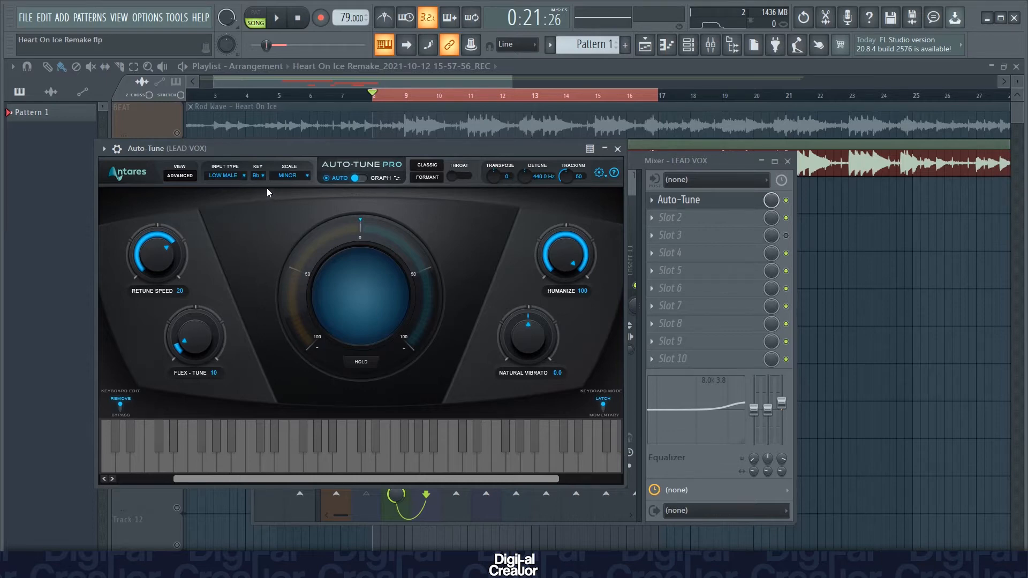
{"action": "mouse_move", "coordinate": [590, 155]}
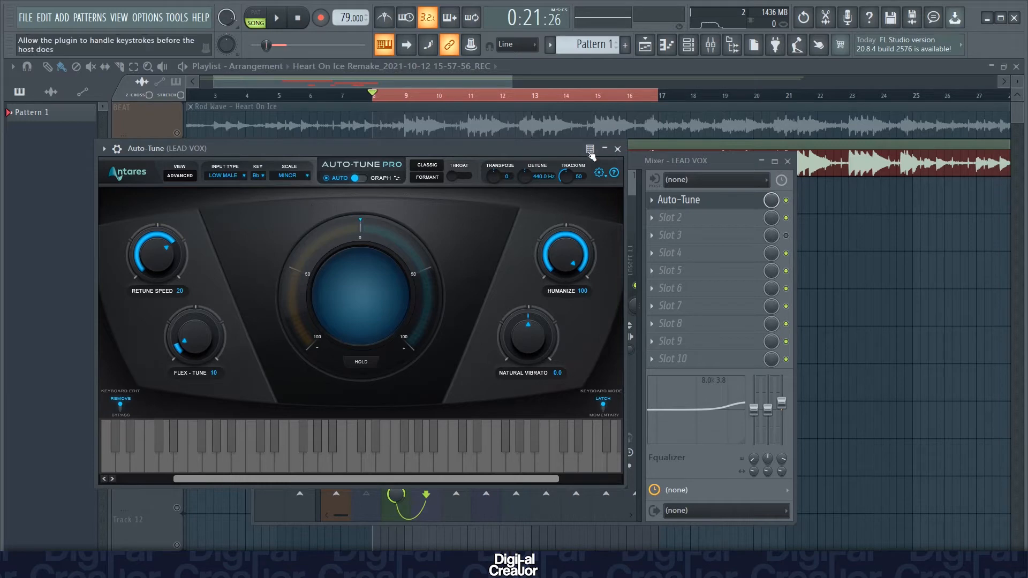
{"action": "left_click", "coordinate": [616, 149]}
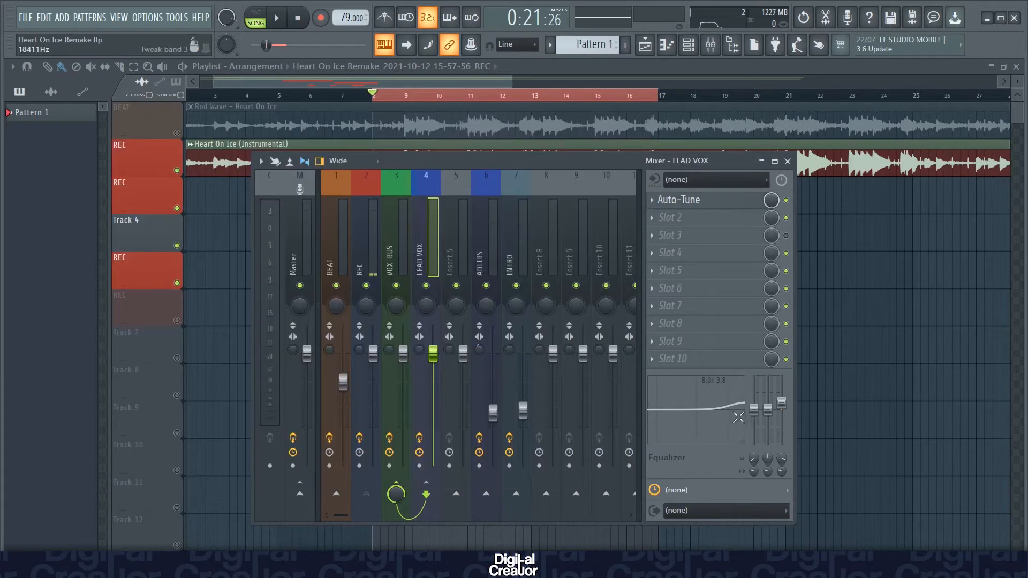
{"action": "left_click_drag", "start_coordinate": [737, 417], "coordinate": [774, 420]}
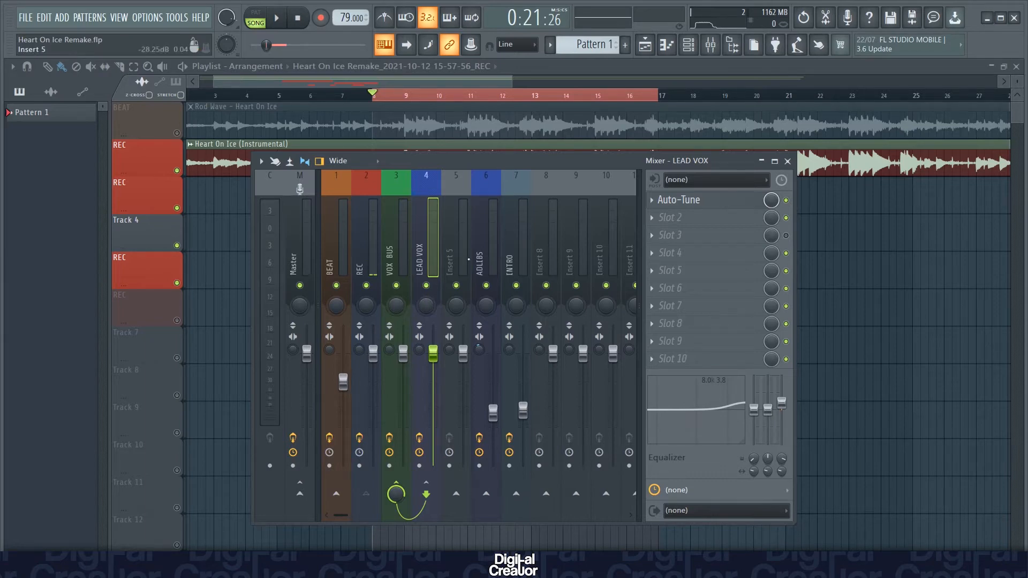
Select the VOX BUS channel and open its FabFilter Pro-Q 3 equalizer
{"action": "left_click", "coordinate": [395, 182]}
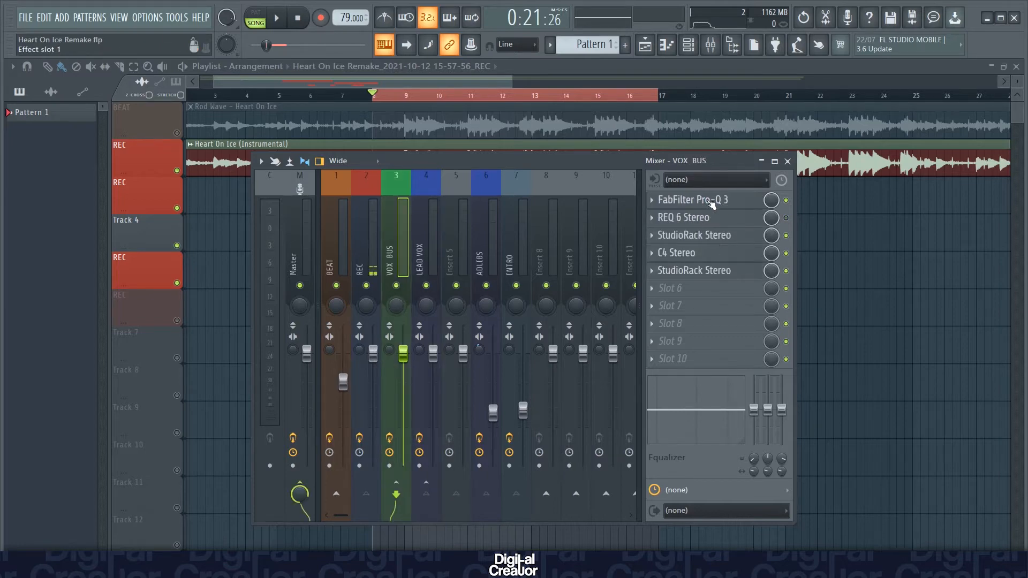
{"action": "left_click", "coordinate": [690, 200]}
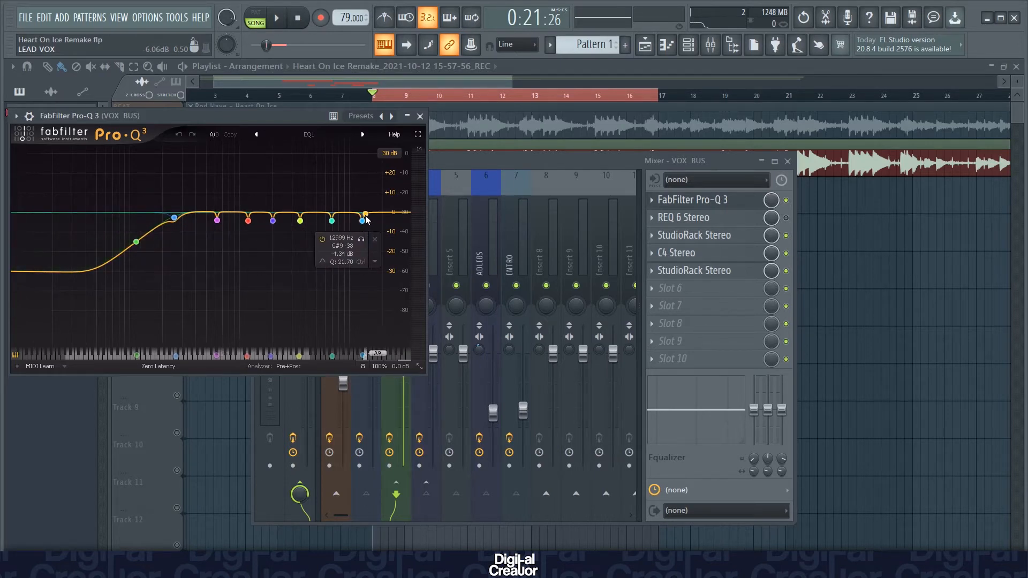
{"action": "left_click", "coordinate": [420, 116]}
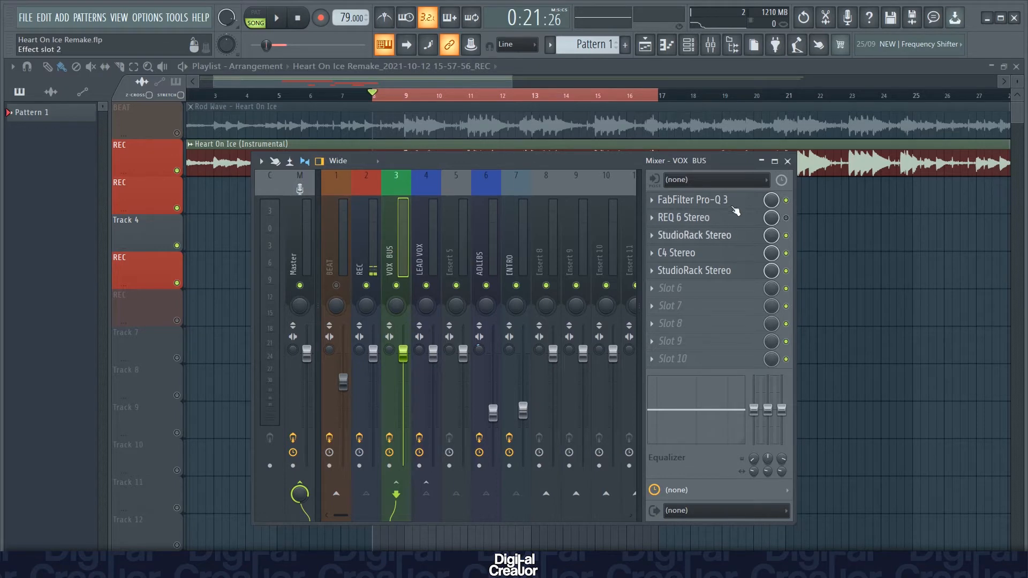
{"action": "left_click", "coordinate": [691, 199]}
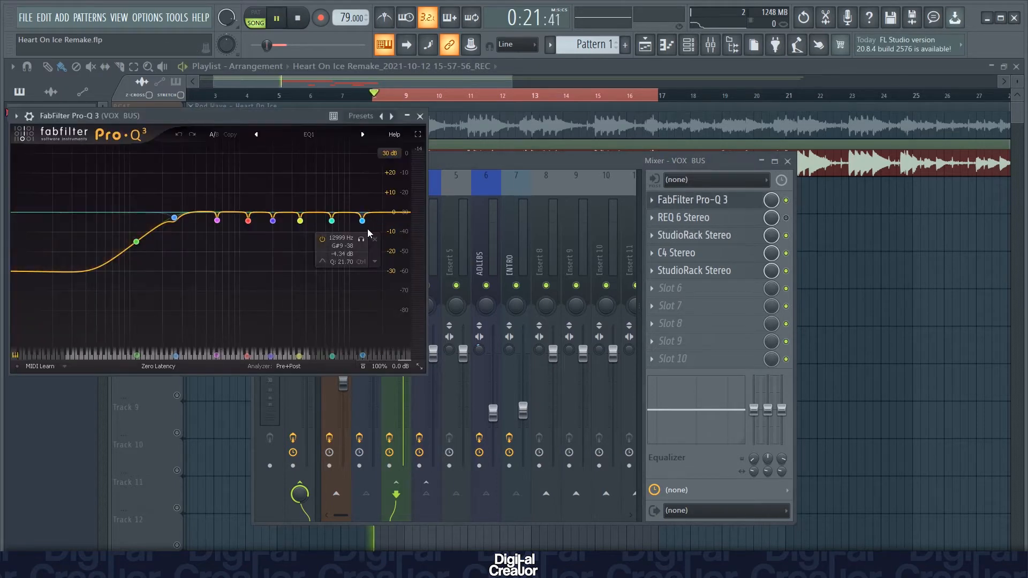
Boost and sweep the top Pro-Q 3 band, then settle at 12153 Hz, about -4.58 dB
{"action": "left_click_drag", "start_coordinate": [361, 219], "coordinate": [361, 207]}
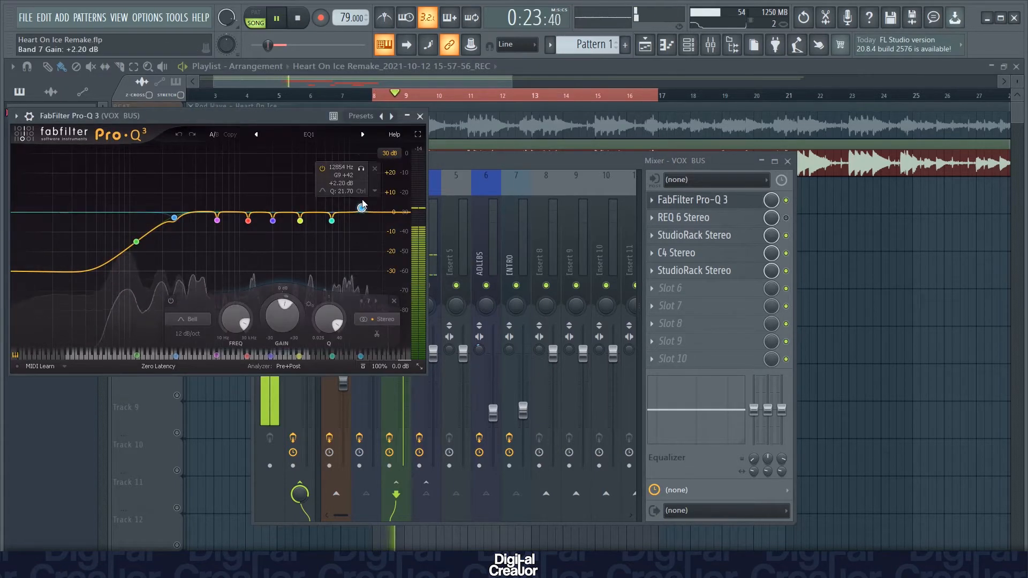
{"action": "left_click_drag", "start_coordinate": [360, 207], "coordinate": [354, 153]}
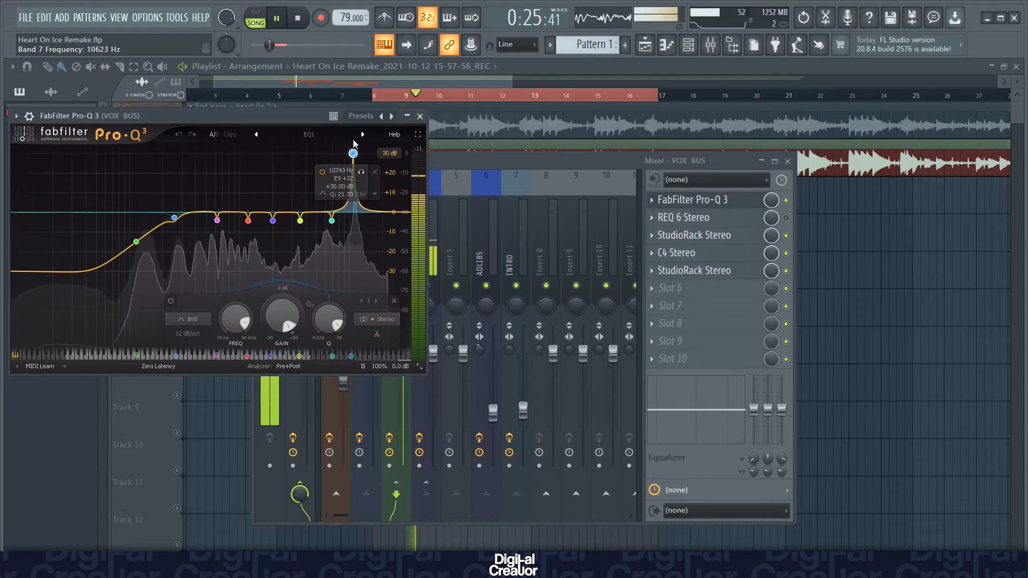
{"action": "left_click_drag", "start_coordinate": [353, 153], "coordinate": [359, 154]}
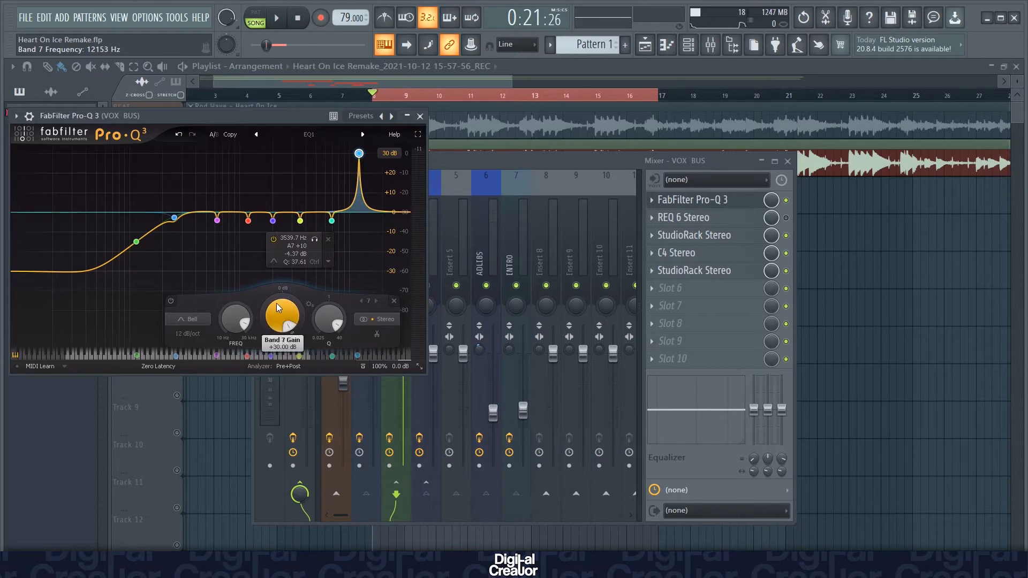
{"action": "left_click_drag", "start_coordinate": [282, 313], "coordinate": [282, 374]}
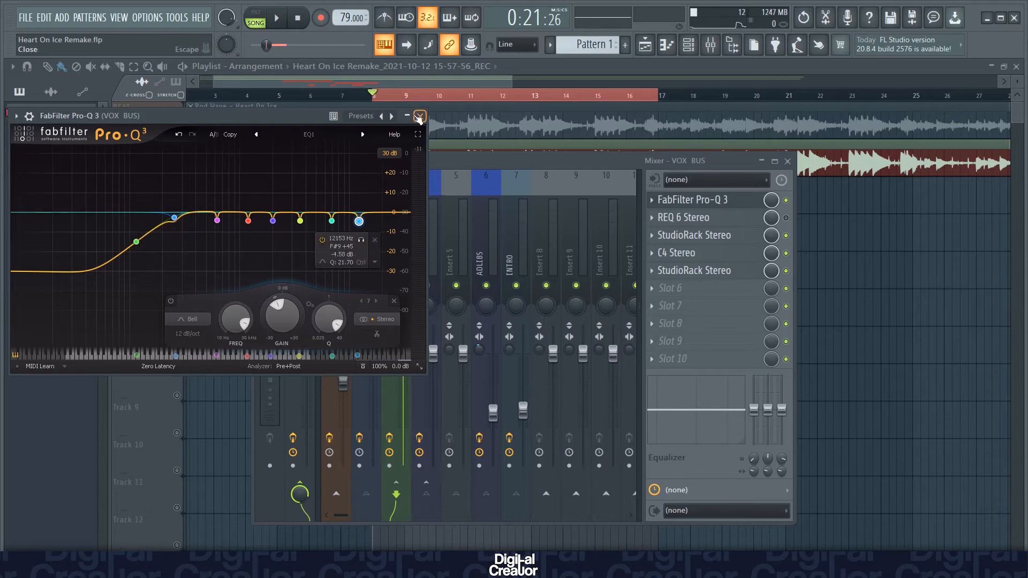
Open the vocal bus StudioRack chain and check the Vocal Rider module
{"action": "left_click", "coordinate": [419, 116]}
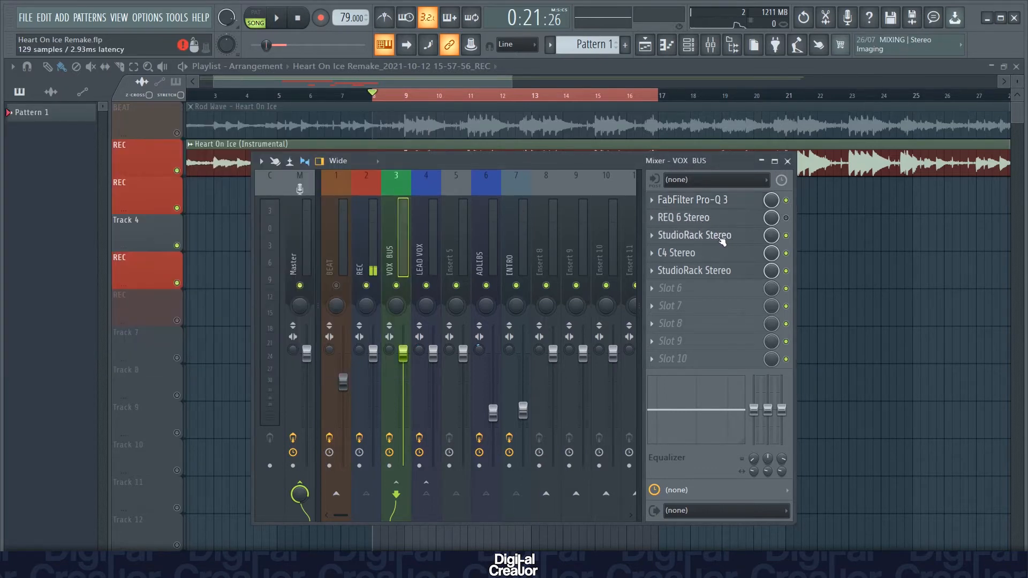
{"action": "left_click", "coordinate": [693, 235]}
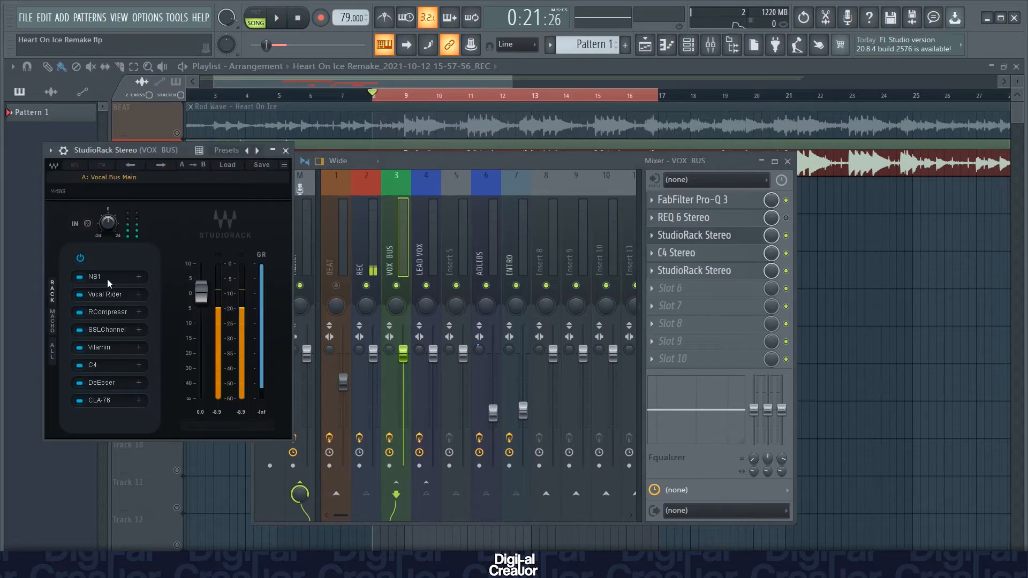
{"action": "left_click", "coordinate": [94, 276]}
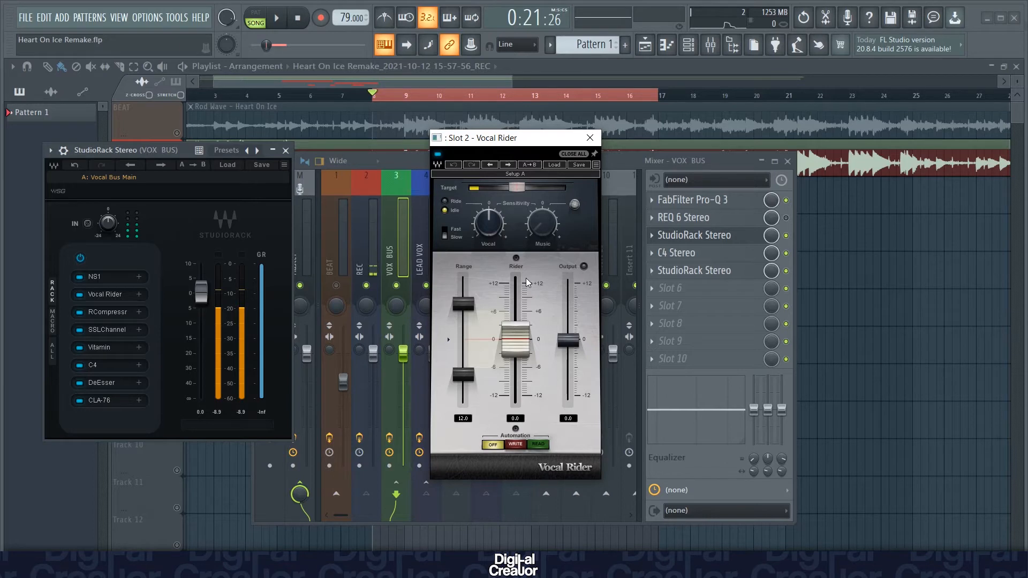
{"action": "mouse_move", "coordinate": [527, 299]}
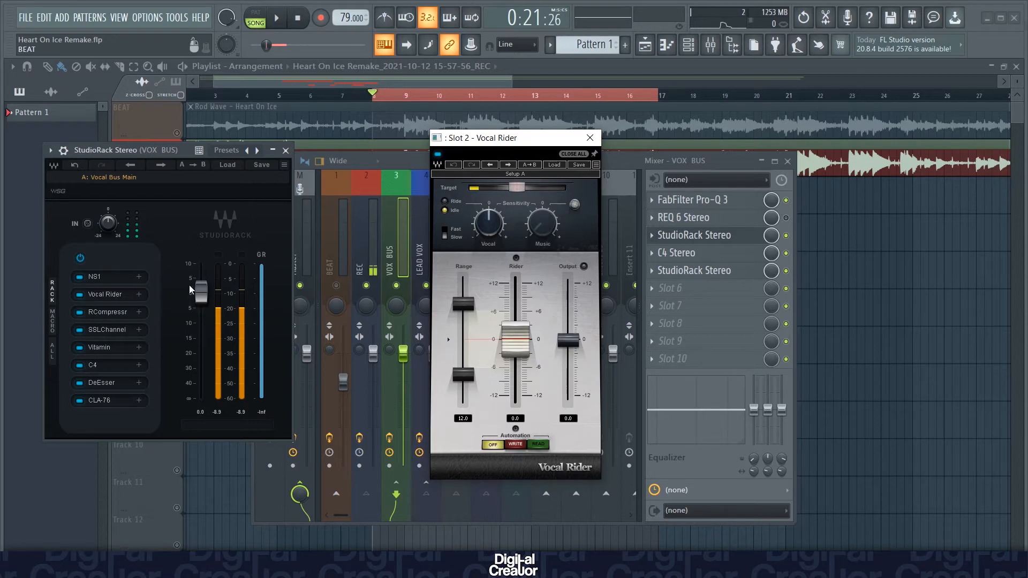
{"action": "left_click", "coordinate": [588, 137]}
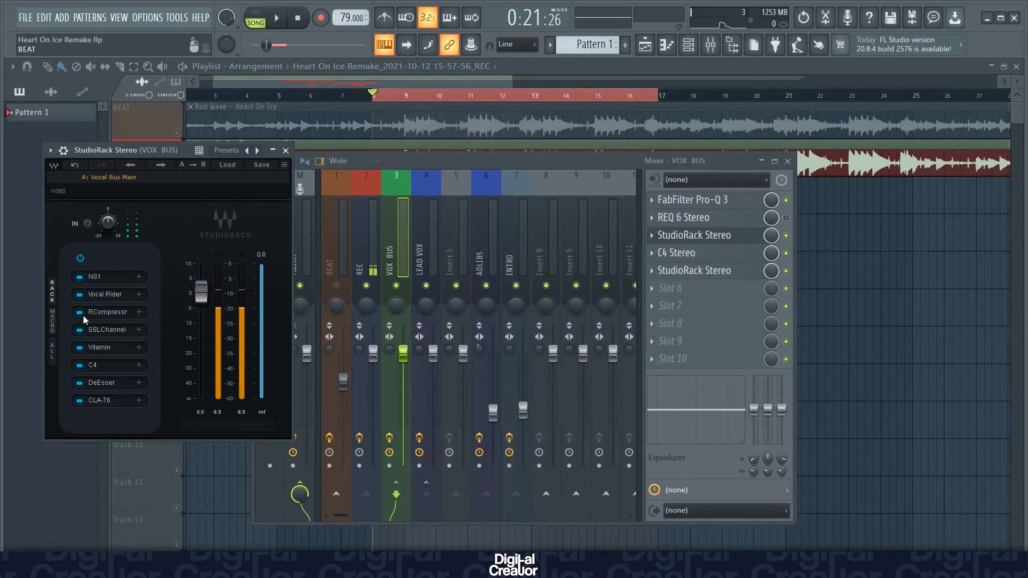
Bypass the rack modules after Vocal Rider, leaving only NS1 and Vocal Rider active
{"action": "left_click", "coordinate": [78, 382]}
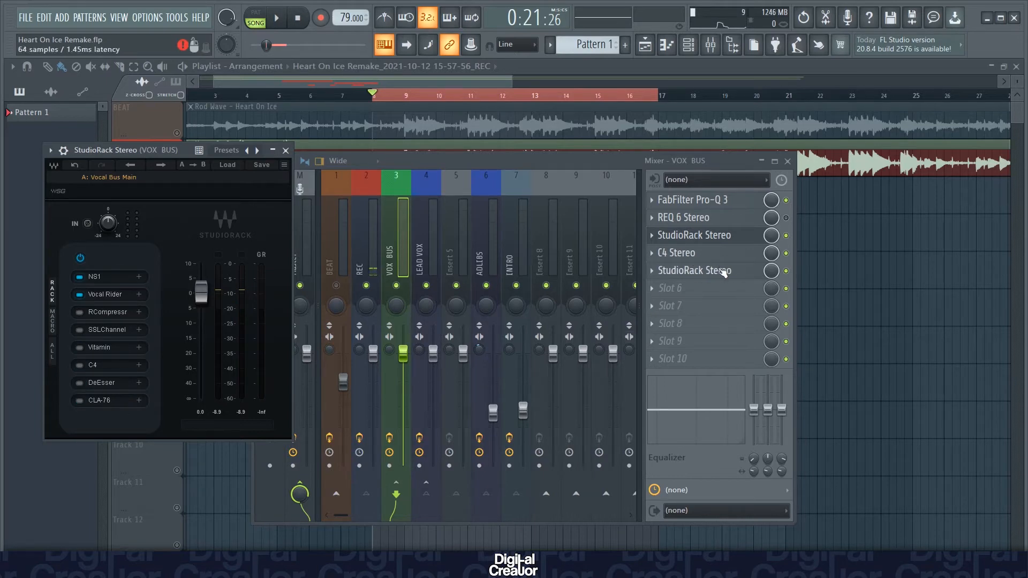
{"action": "left_click", "coordinate": [694, 252]}
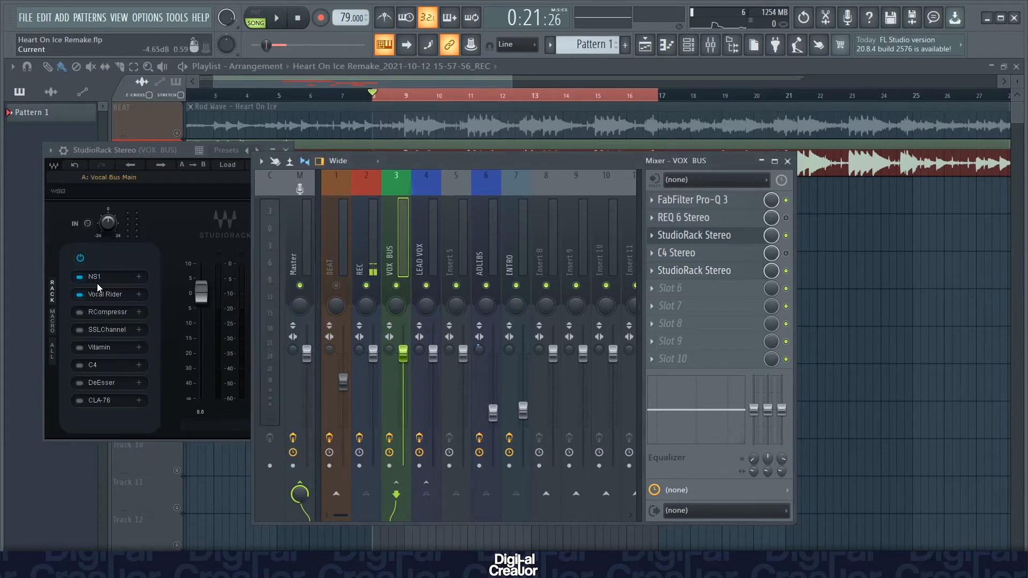
{"action": "mouse_move", "coordinate": [118, 301]}
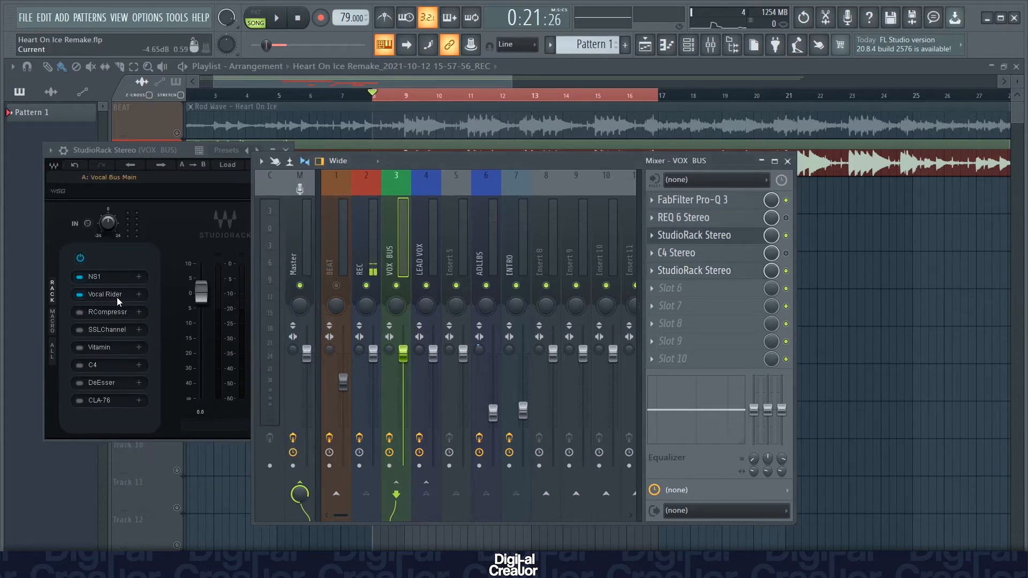
{"action": "left_click", "coordinate": [275, 18]}
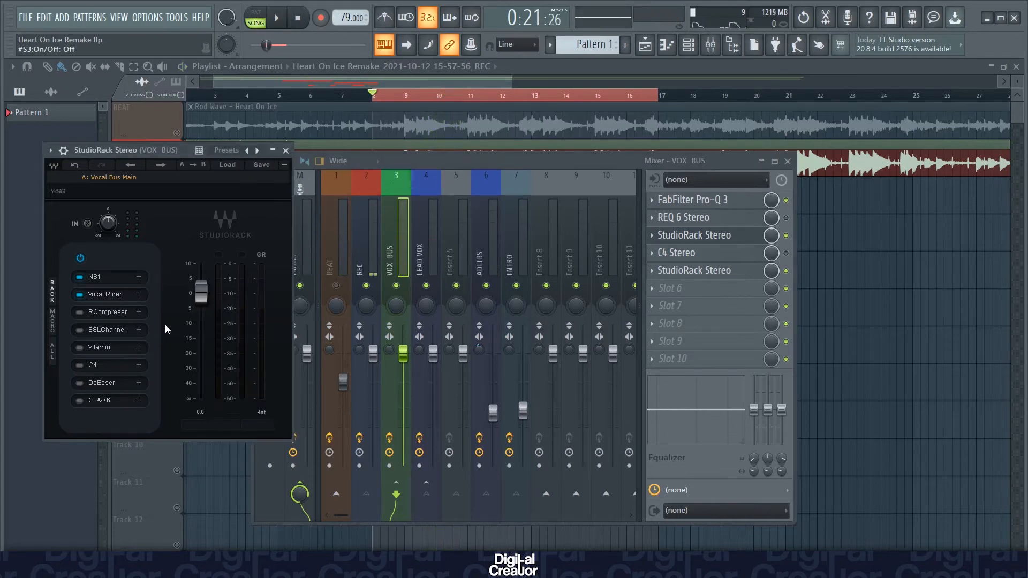
Switch RCompressor back on in the VOX BUS rack and close its plugin window
{"action": "left_click", "coordinate": [103, 312]}
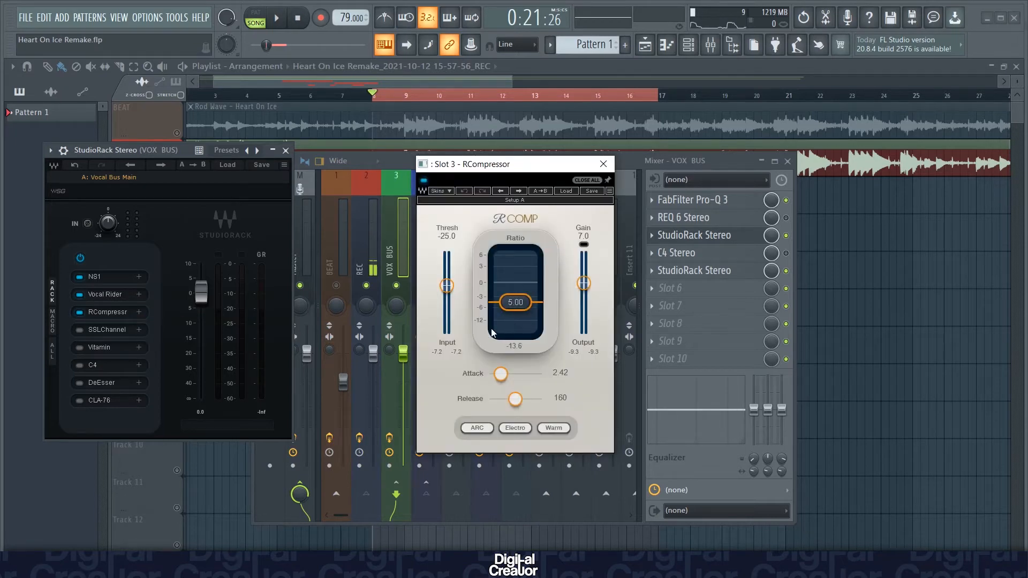
{"action": "mouse_move", "coordinate": [511, 321]}
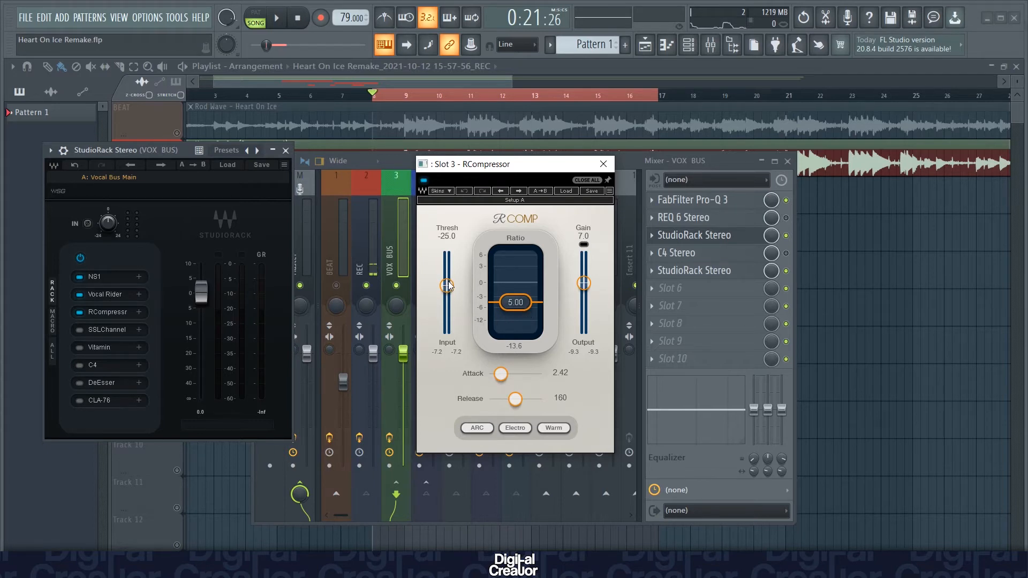
{"action": "mouse_move", "coordinate": [577, 313]}
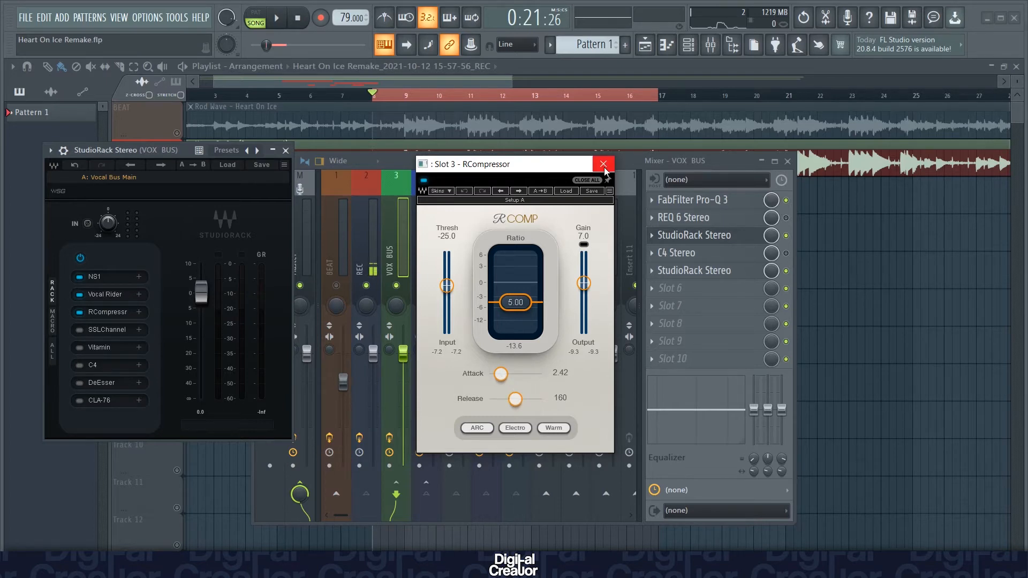
{"action": "left_click", "coordinate": [601, 164]}
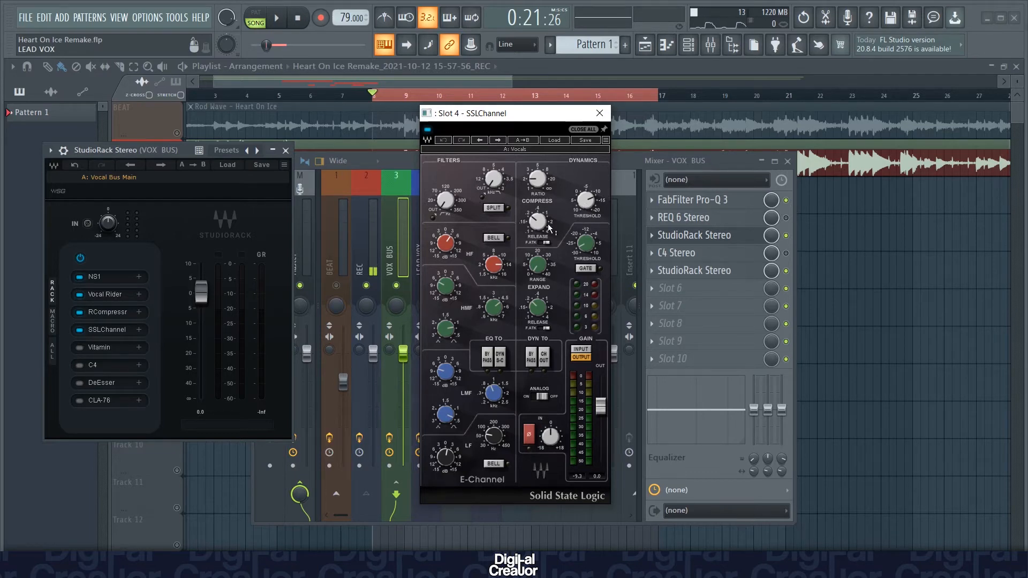
{"action": "mouse_move", "coordinate": [510, 321]}
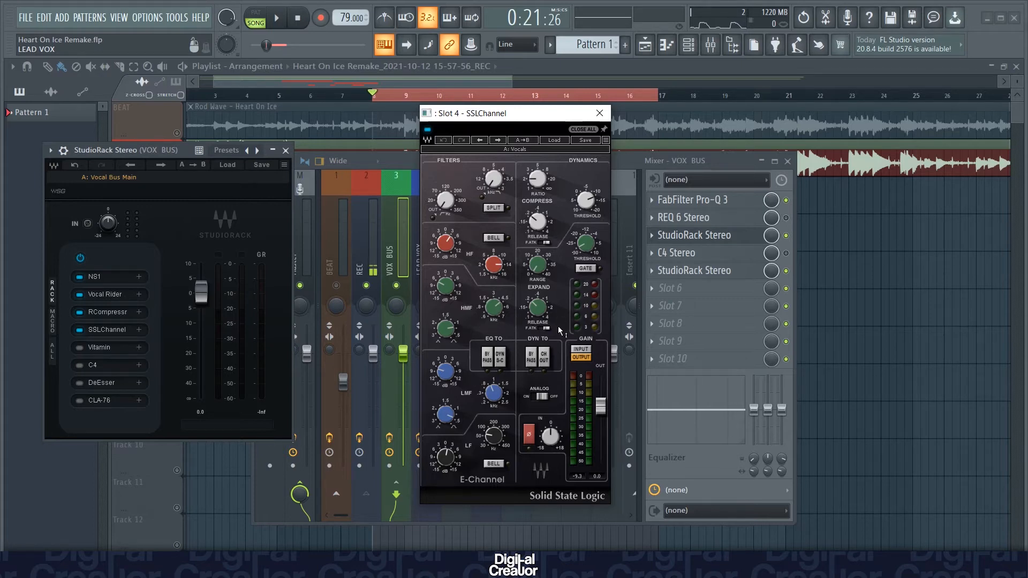
Change the SSL Channel strip's Vocals setting and close its window
{"action": "left_click", "coordinate": [543, 358]}
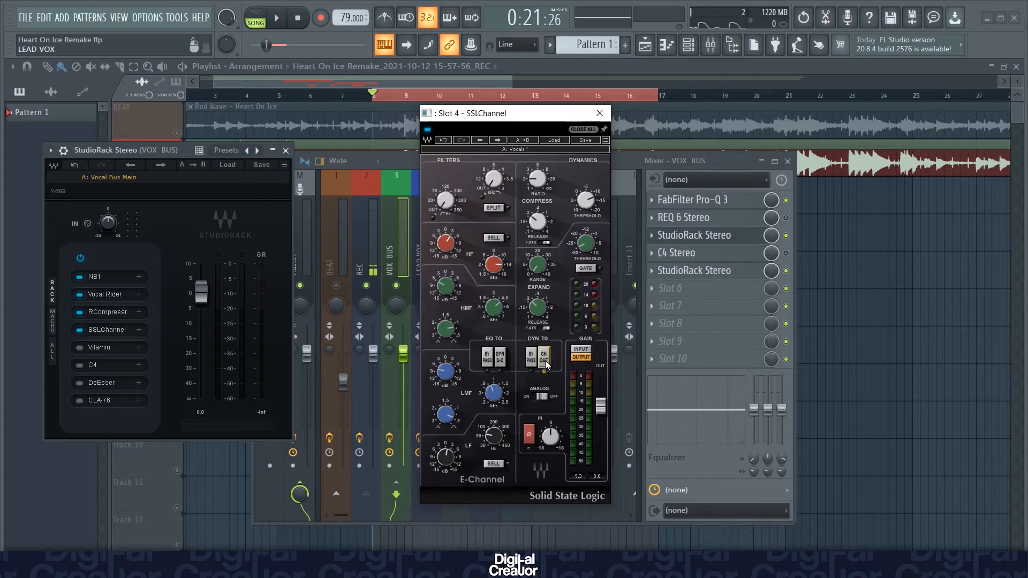
{"action": "left_click", "coordinate": [542, 359]}
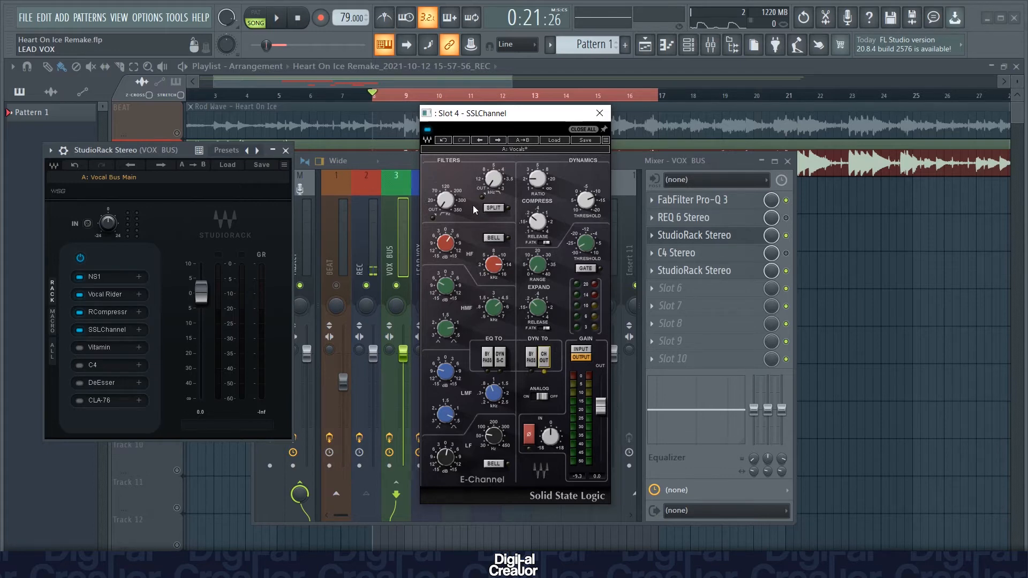
{"action": "mouse_move", "coordinate": [481, 134]}
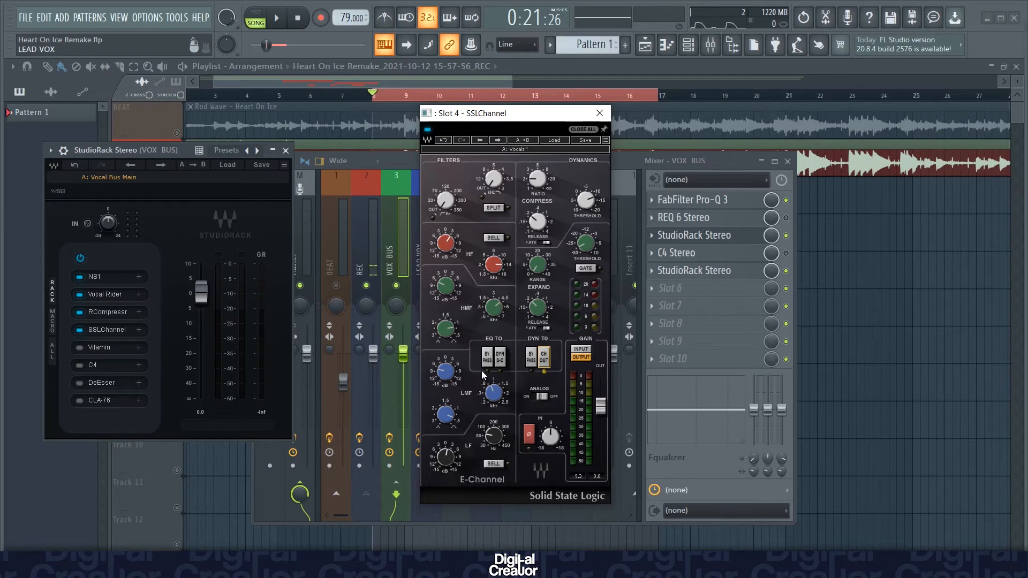
{"action": "mouse_move", "coordinate": [565, 214]}
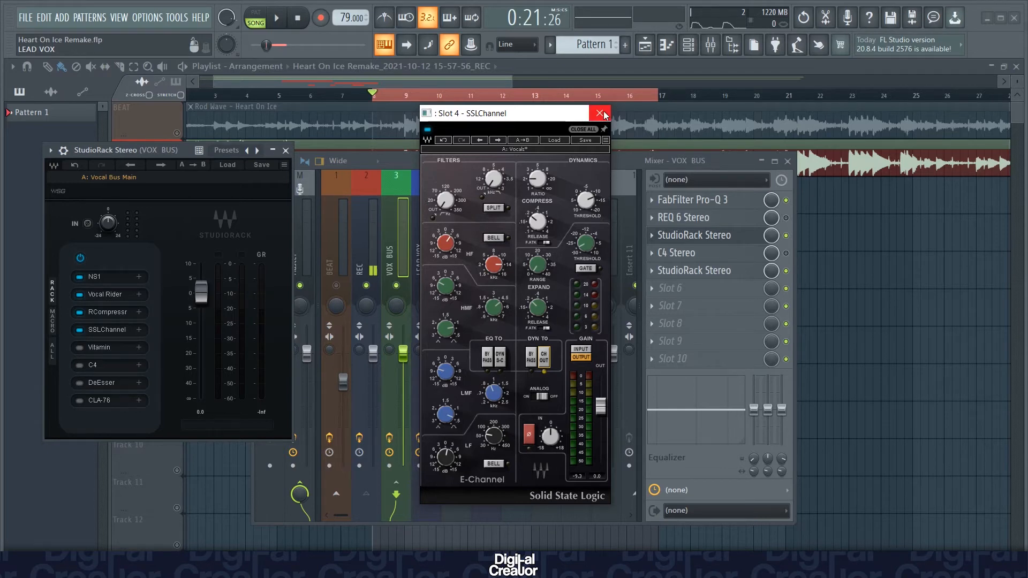
{"action": "left_click", "coordinate": [597, 113]}
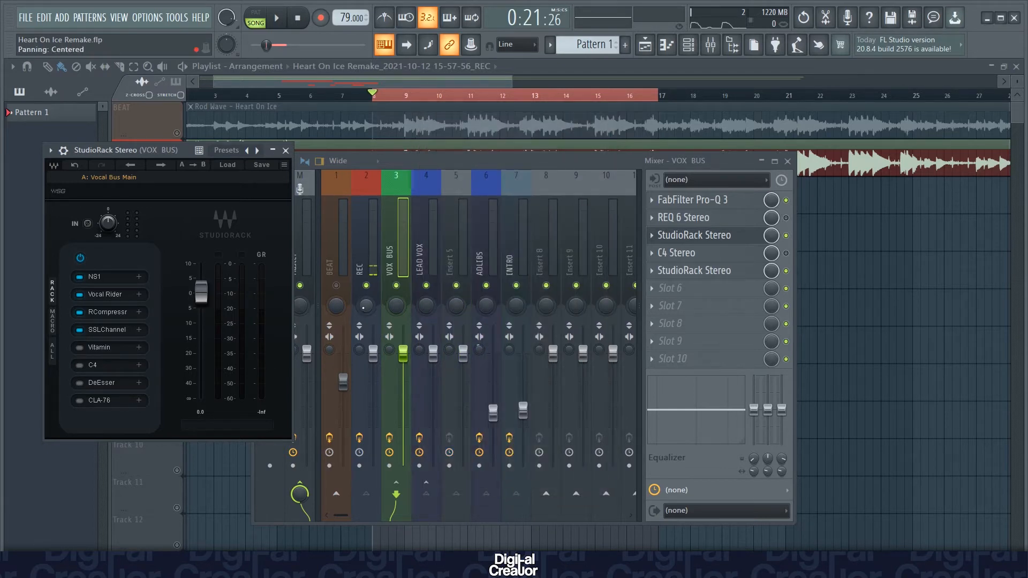
{"action": "left_click", "coordinate": [275, 17]}
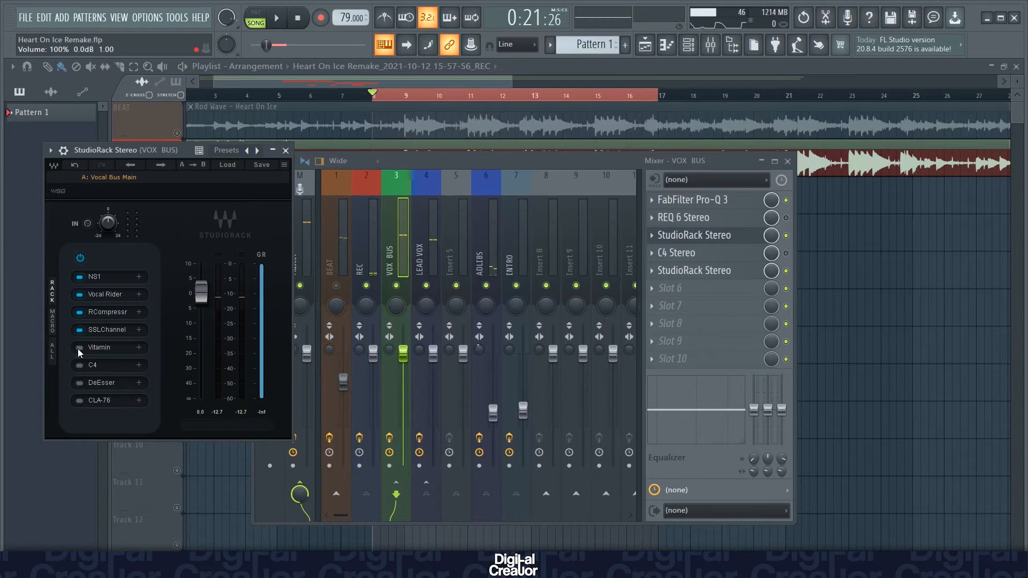
Enable Vitamin as the fifth VOX BUS rack module, audition it, and close it
{"action": "left_click", "coordinate": [99, 347]}
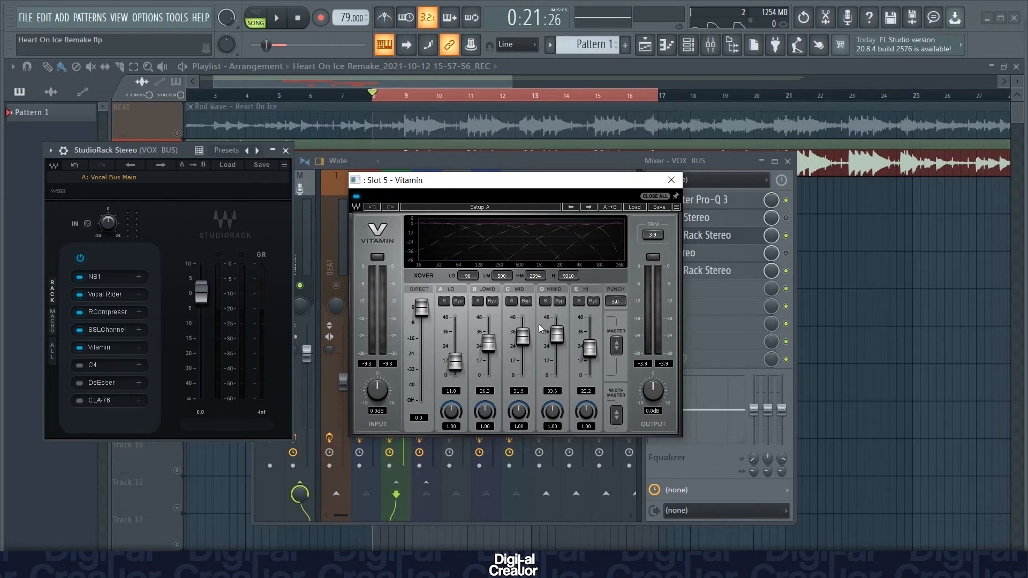
{"action": "mouse_move", "coordinate": [272, 349]}
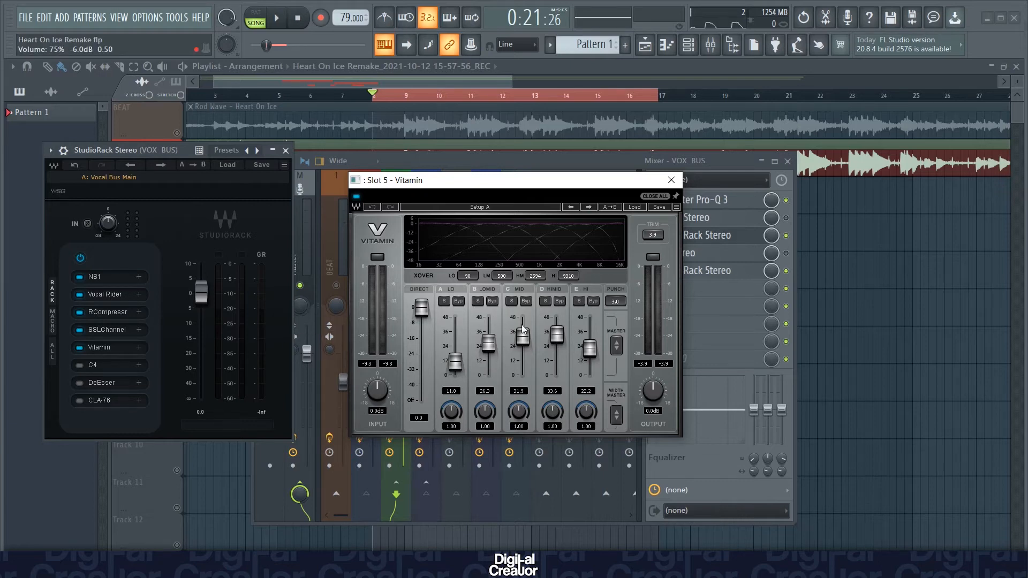
{"action": "left_click", "coordinate": [275, 17]}
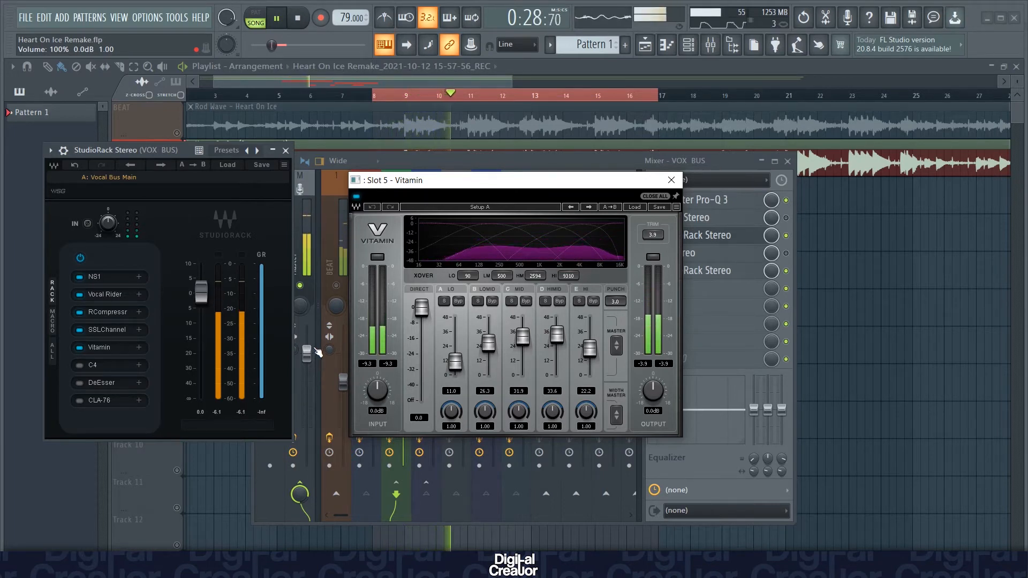
{"action": "left_click", "coordinate": [276, 18]}
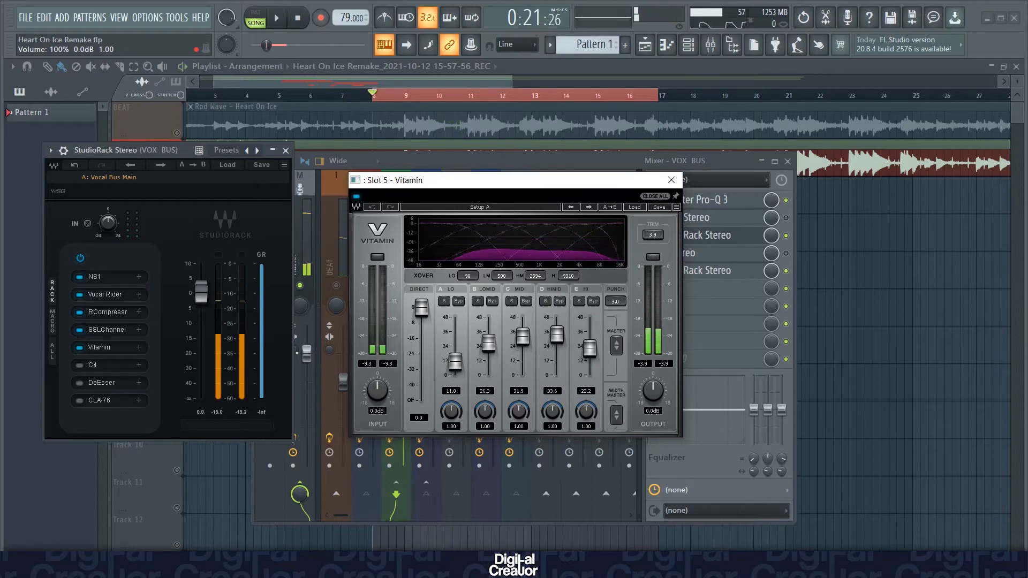
{"action": "left_click", "coordinate": [670, 180]}
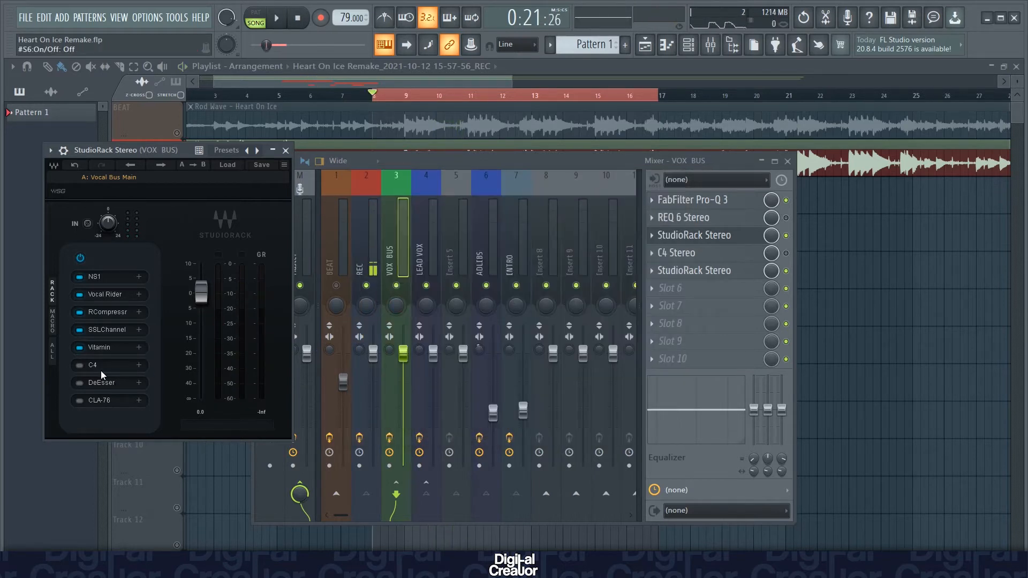
Enable C4 as the sixth rack module, inspect its bands, and audition playback
{"action": "left_click", "coordinate": [79, 365]}
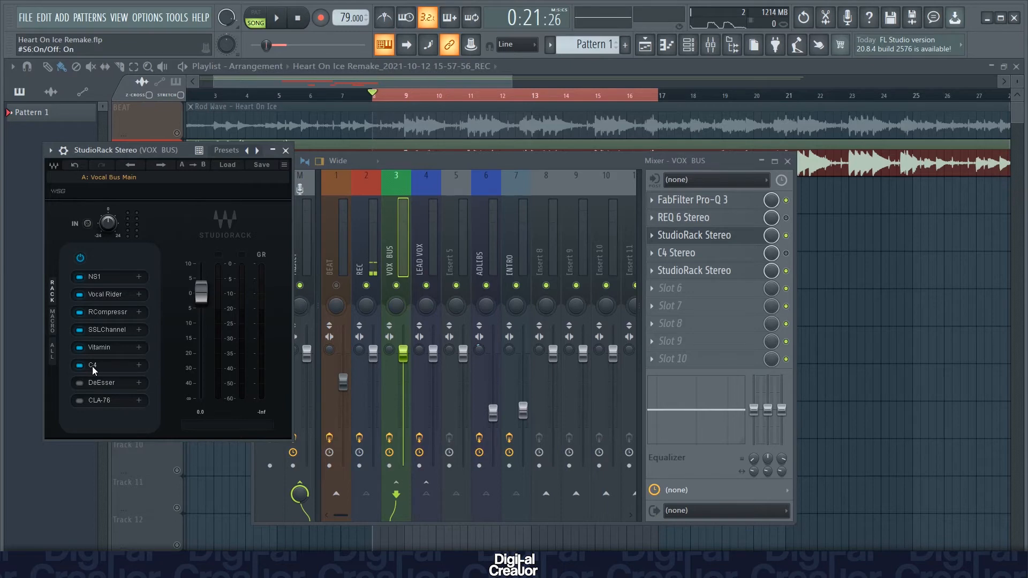
{"action": "left_click", "coordinate": [93, 365]}
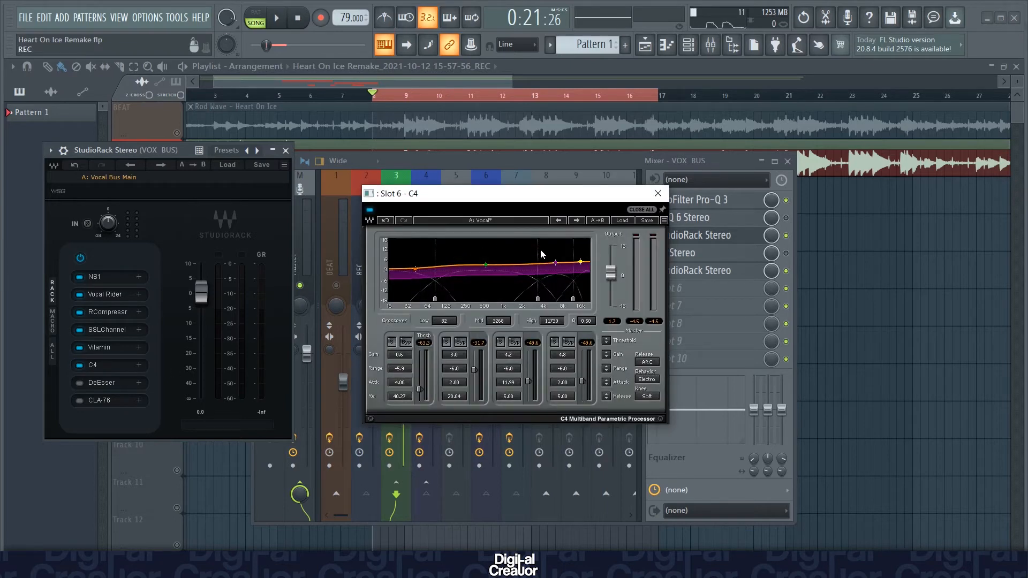
{"action": "mouse_move", "coordinate": [404, 282]}
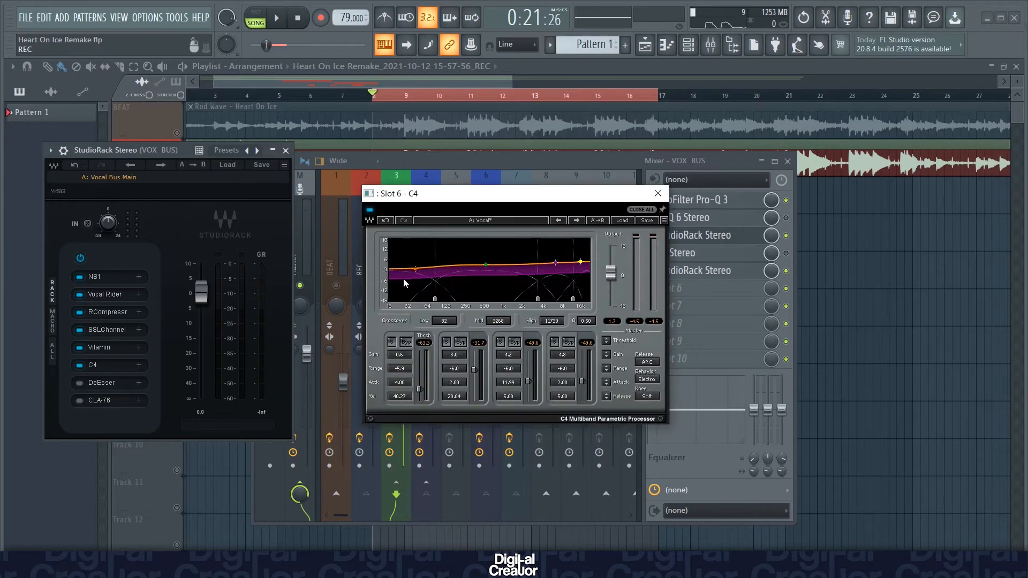
{"action": "mouse_move", "coordinate": [513, 294]}
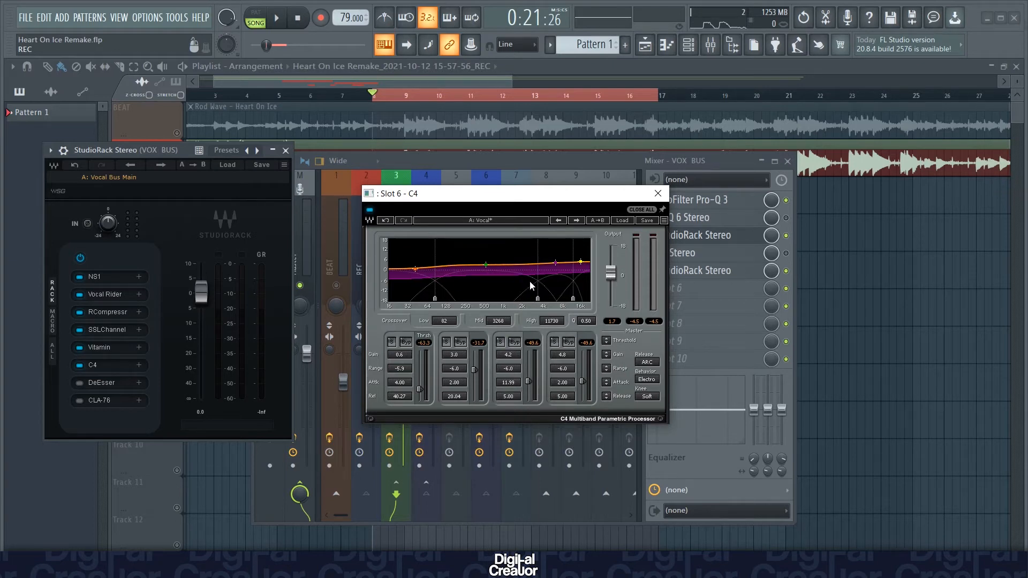
{"action": "mouse_move", "coordinate": [528, 306]}
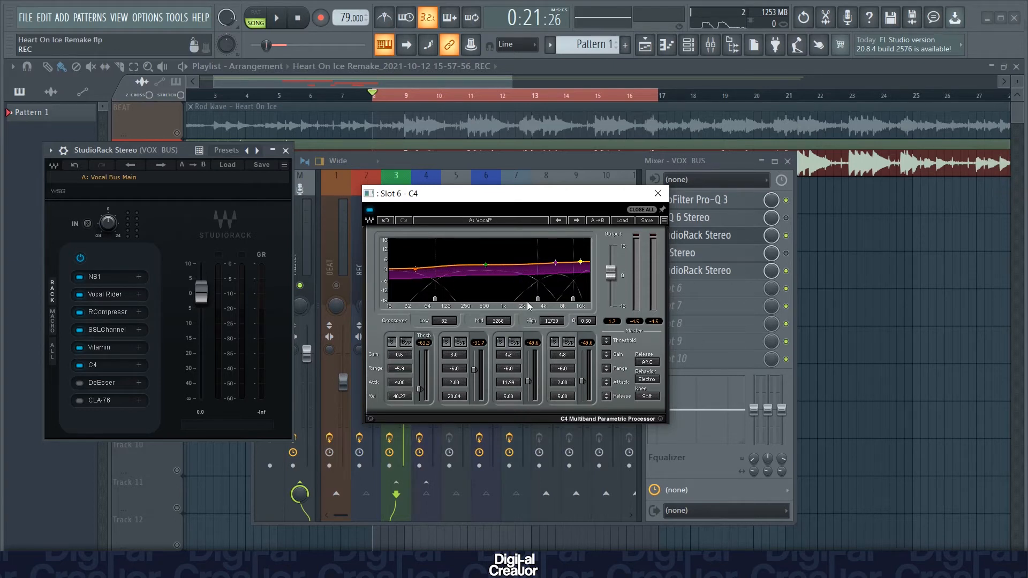
{"action": "mouse_move", "coordinate": [551, 265]}
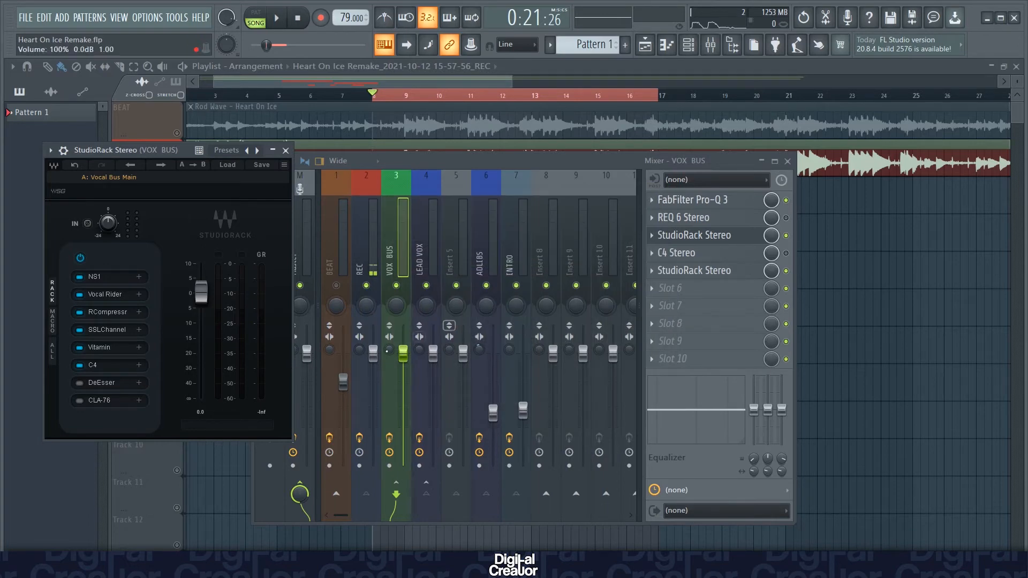
{"action": "left_click", "coordinate": [275, 18]}
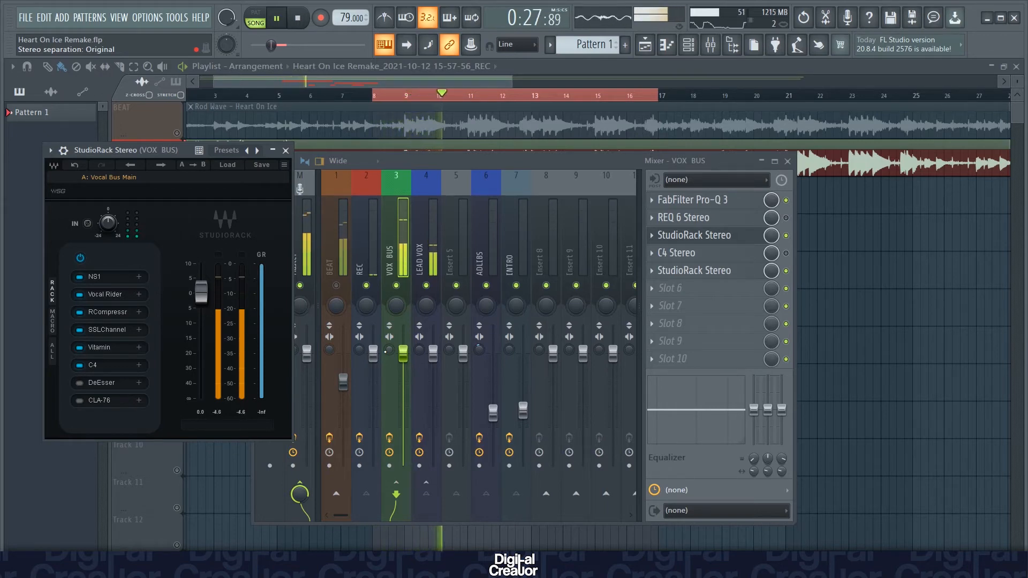
{"action": "left_click", "coordinate": [274, 18]}
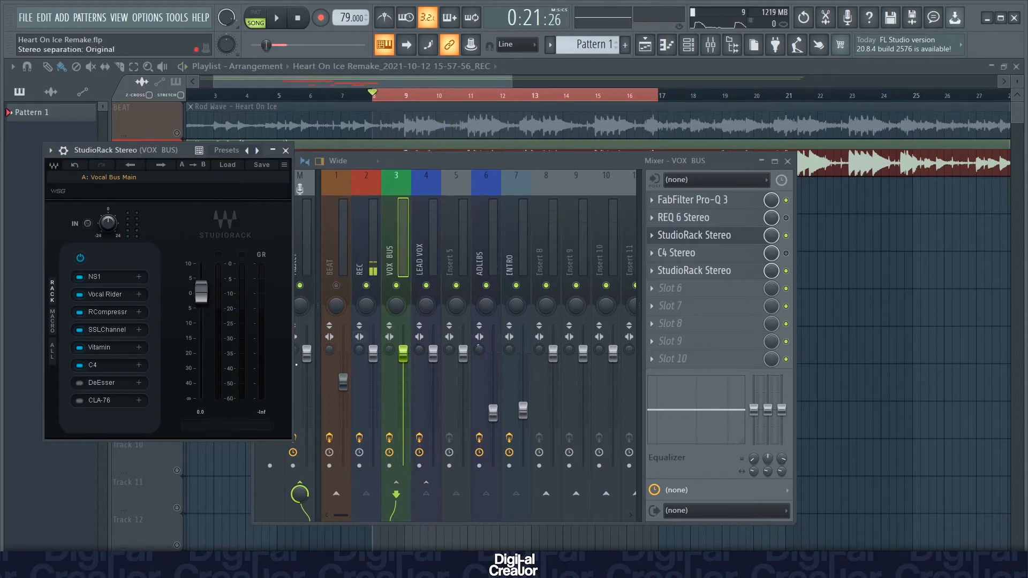
Switch on DeEsser, making seven active modules in the VOX BUS rack
{"action": "left_click", "coordinate": [100, 382]}
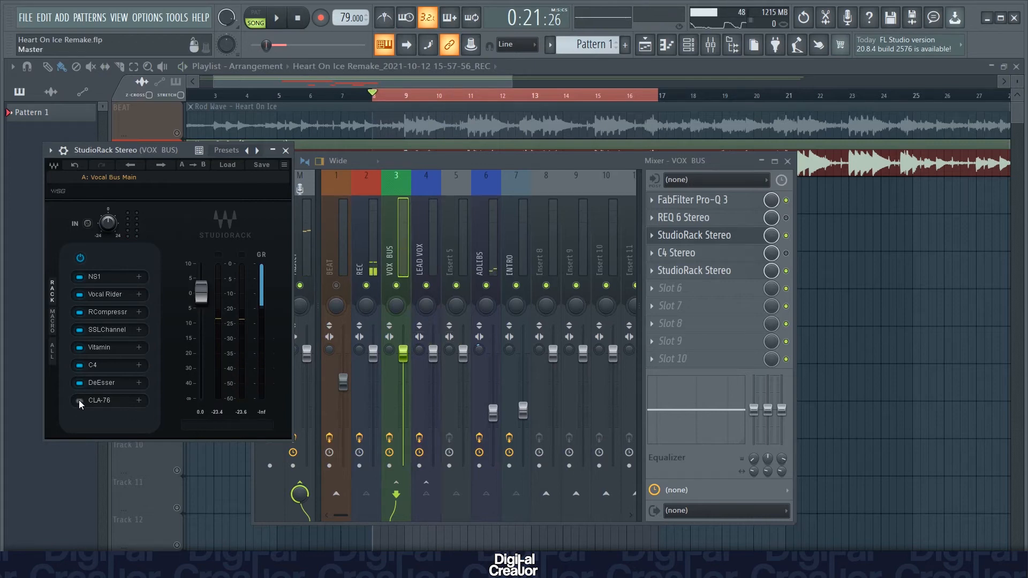
Enable CLA-76 as the eighth VOX BUS rack module, view it, and close it
{"action": "left_click", "coordinate": [79, 400]}
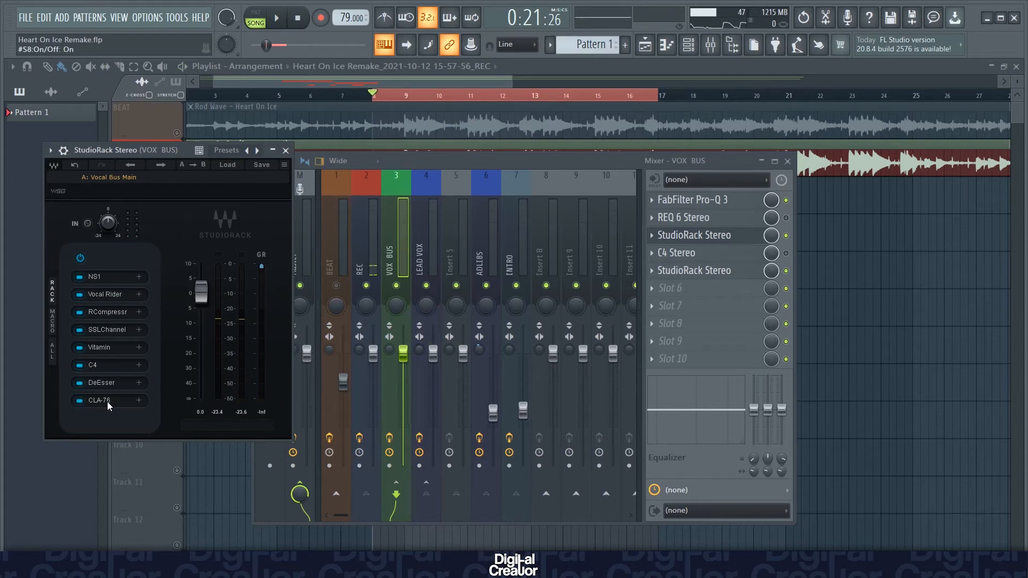
{"action": "left_click", "coordinate": [99, 400]}
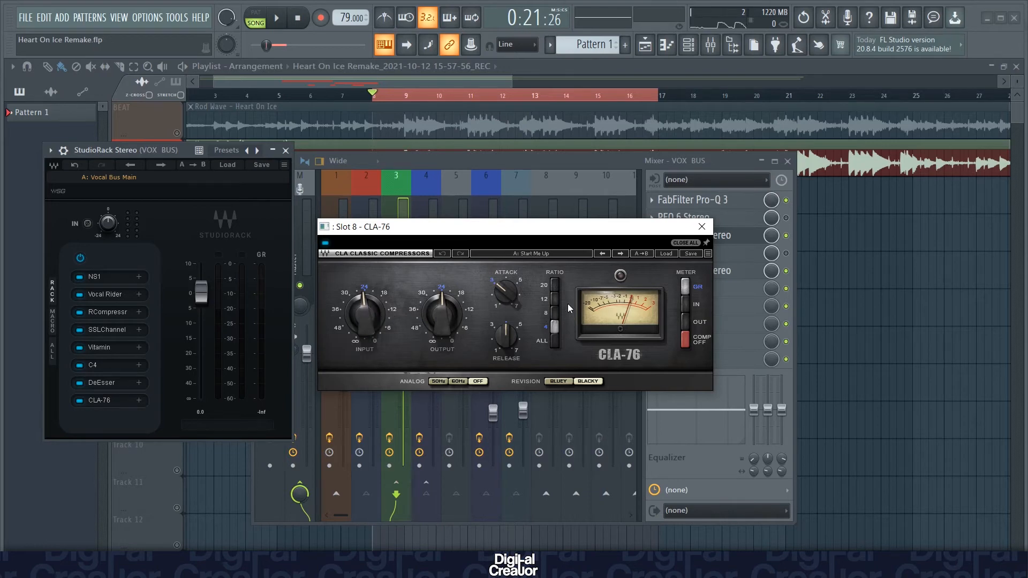
{"action": "left_click", "coordinate": [701, 226]}
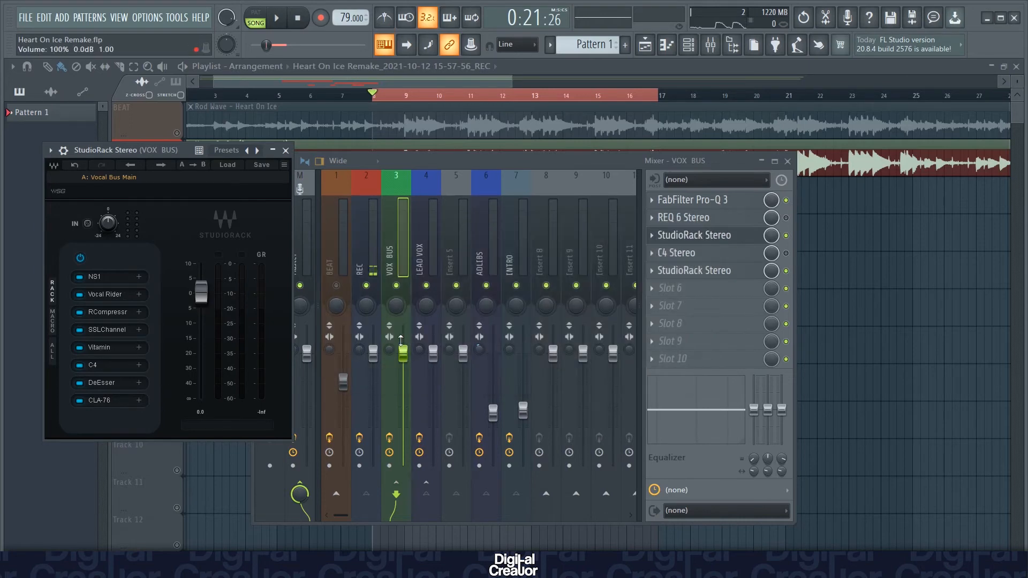
{"action": "left_click", "coordinate": [275, 17]}
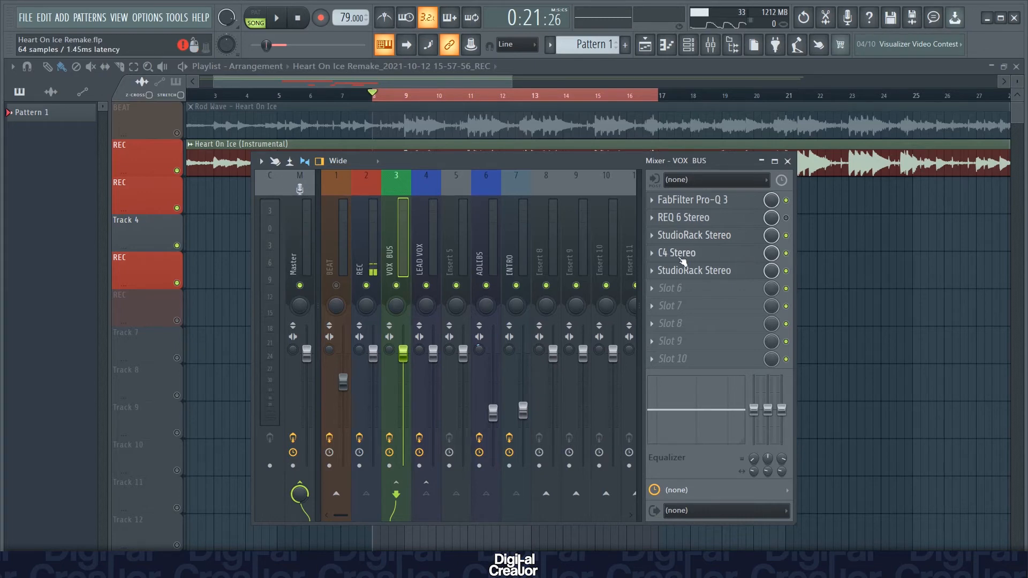
Open the standalone C4 Stereo, keep its 4-band noise reducer preset, and close it
{"action": "left_click", "coordinate": [678, 252]}
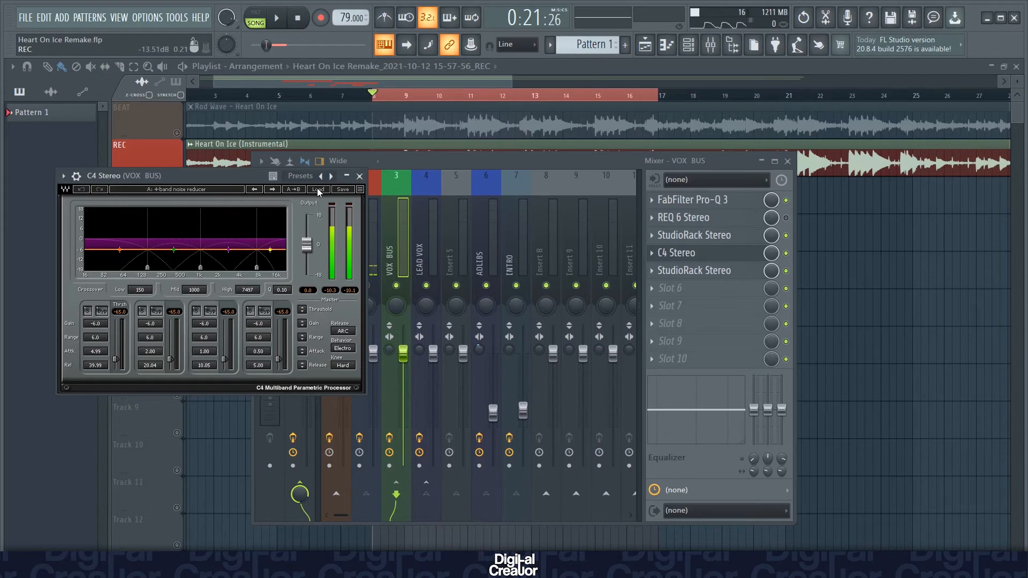
{"action": "left_click", "coordinate": [299, 178]}
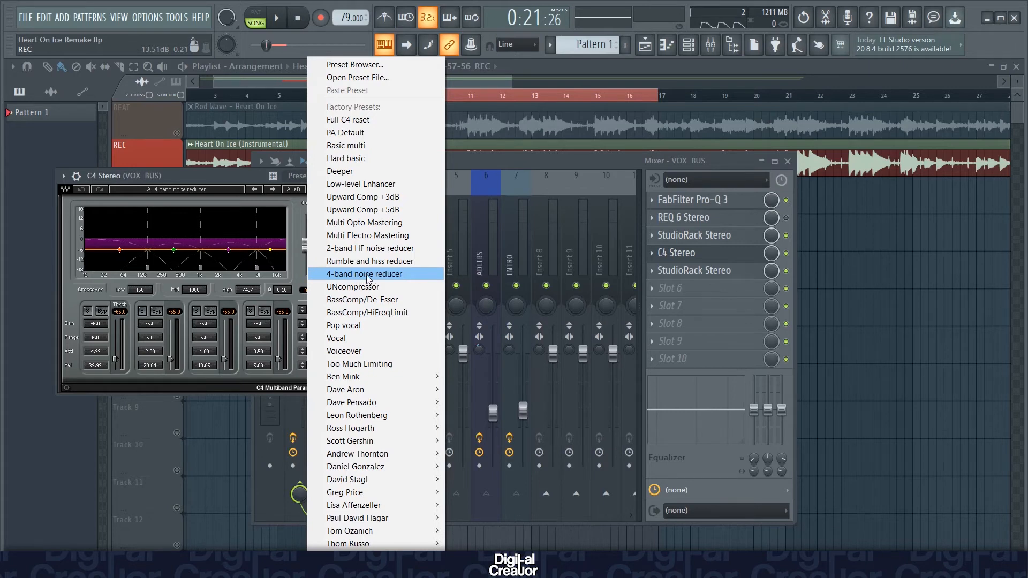
{"action": "mouse_move", "coordinate": [395, 279]}
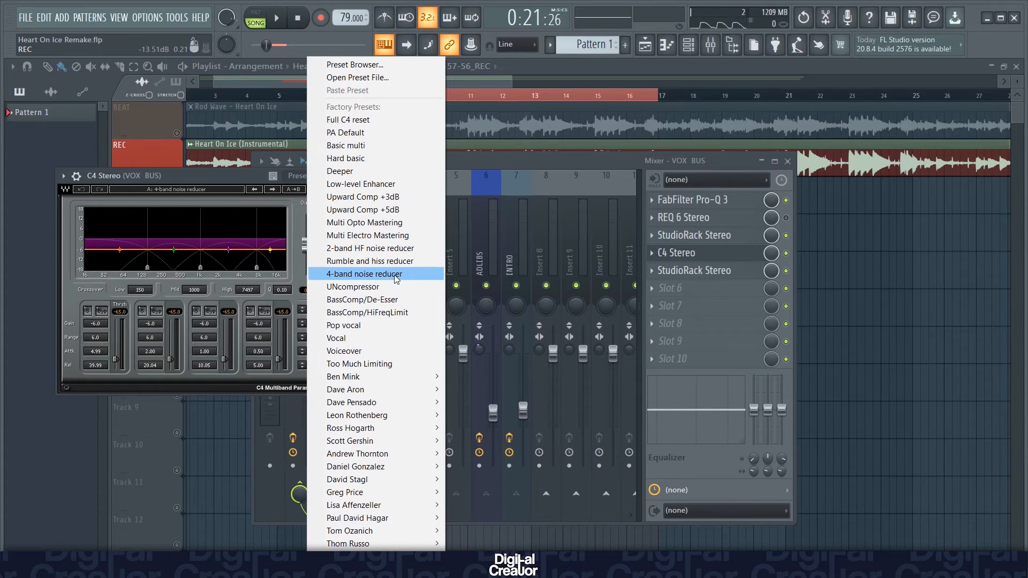
{"action": "left_click", "coordinate": [363, 274]}
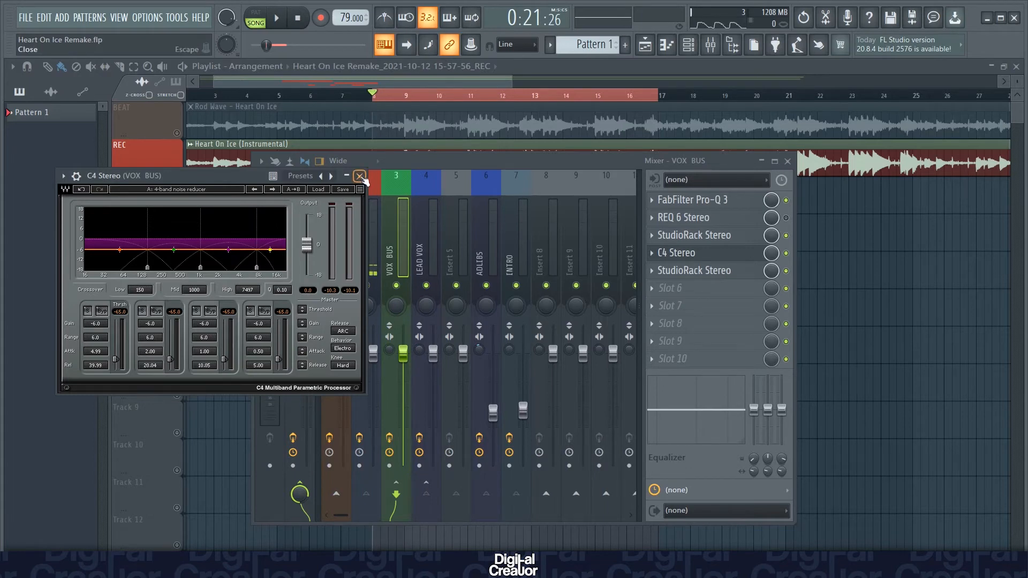
{"action": "left_click", "coordinate": [359, 175]}
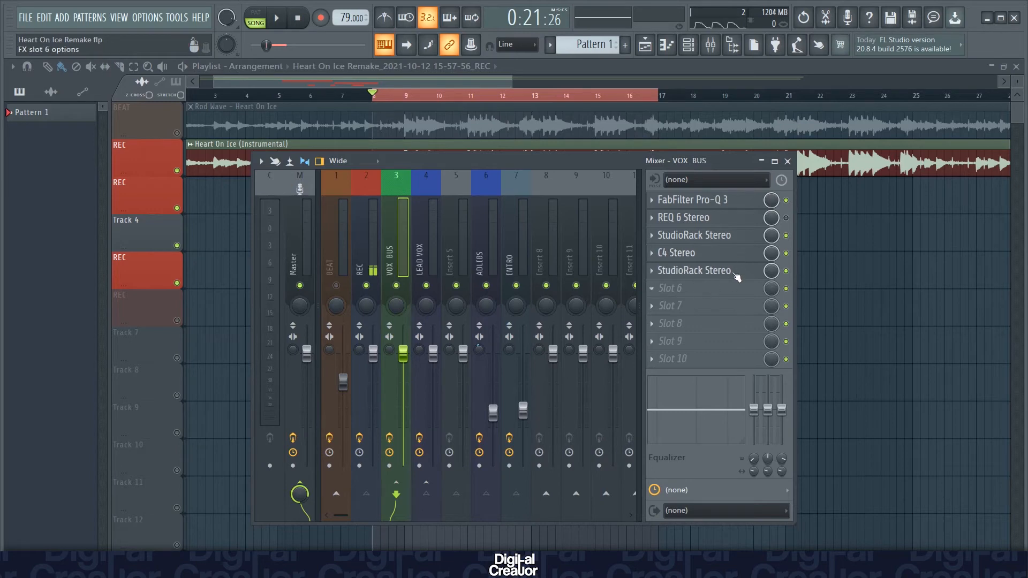
{"action": "left_click", "coordinate": [274, 17]}
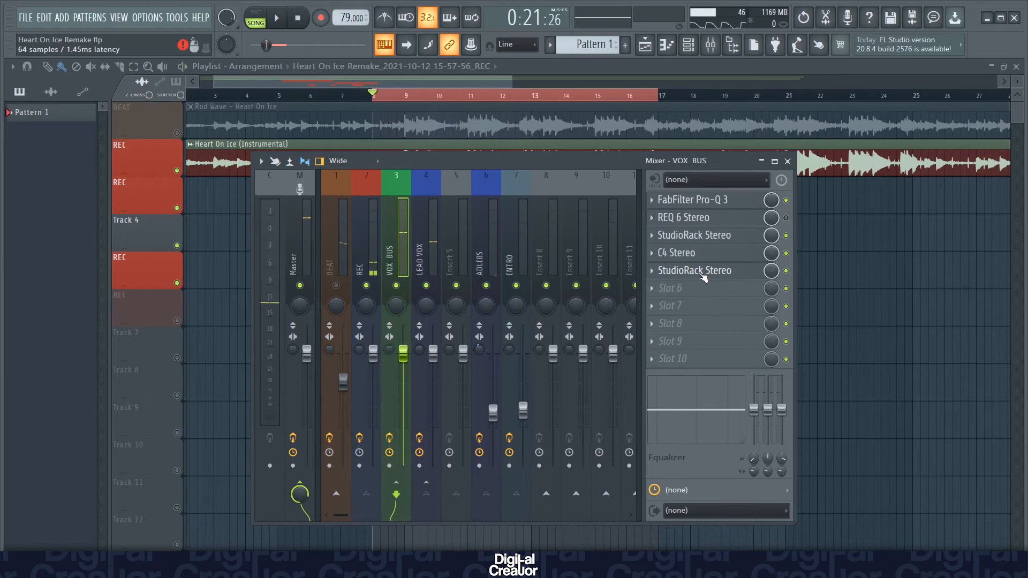
Power on the VOX BUS StudioRack, open RVerb and nudge its low EQ band
{"action": "left_click", "coordinate": [695, 270]}
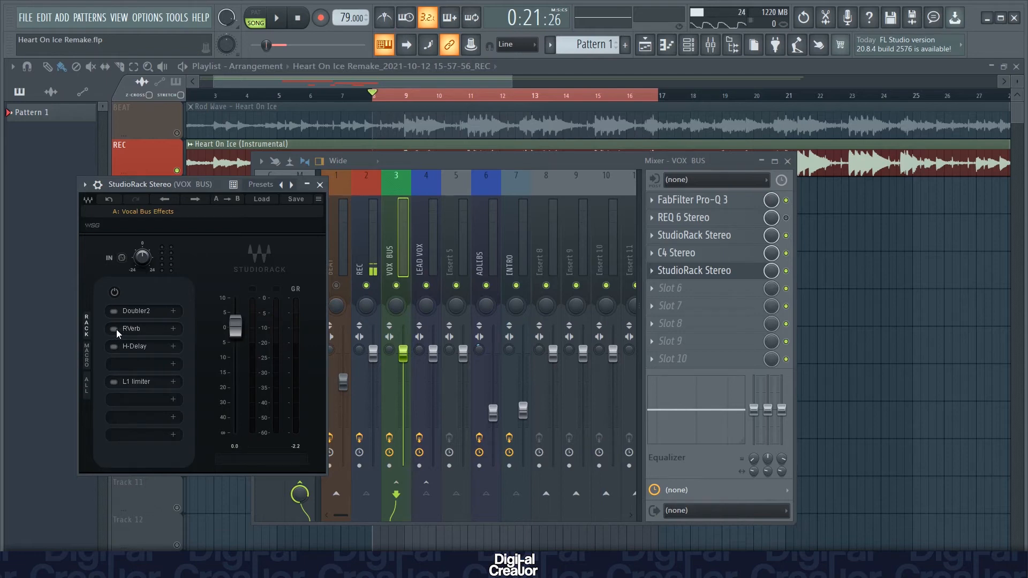
{"action": "left_click", "coordinate": [112, 329]}
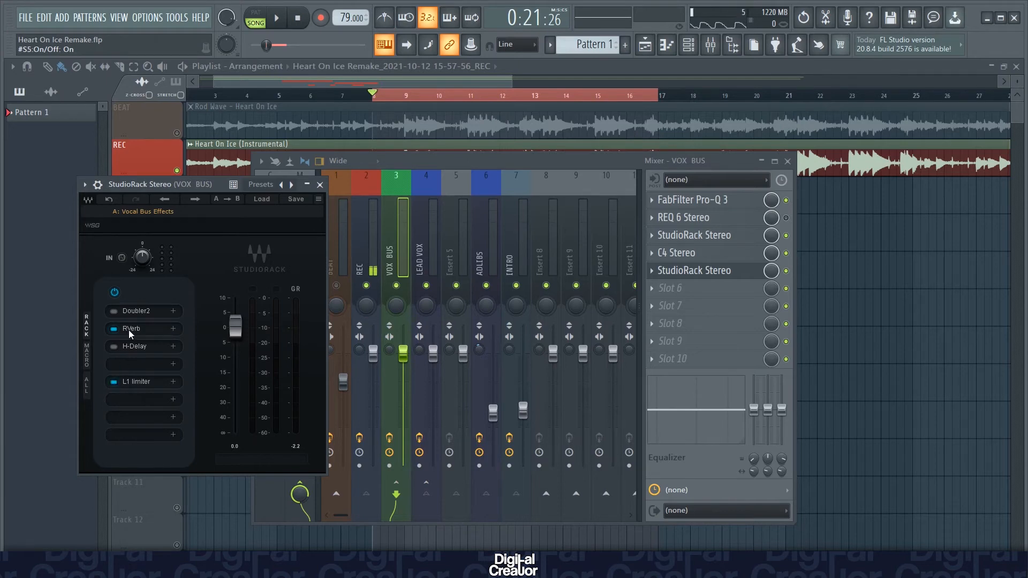
{"action": "left_click", "coordinate": [138, 329]}
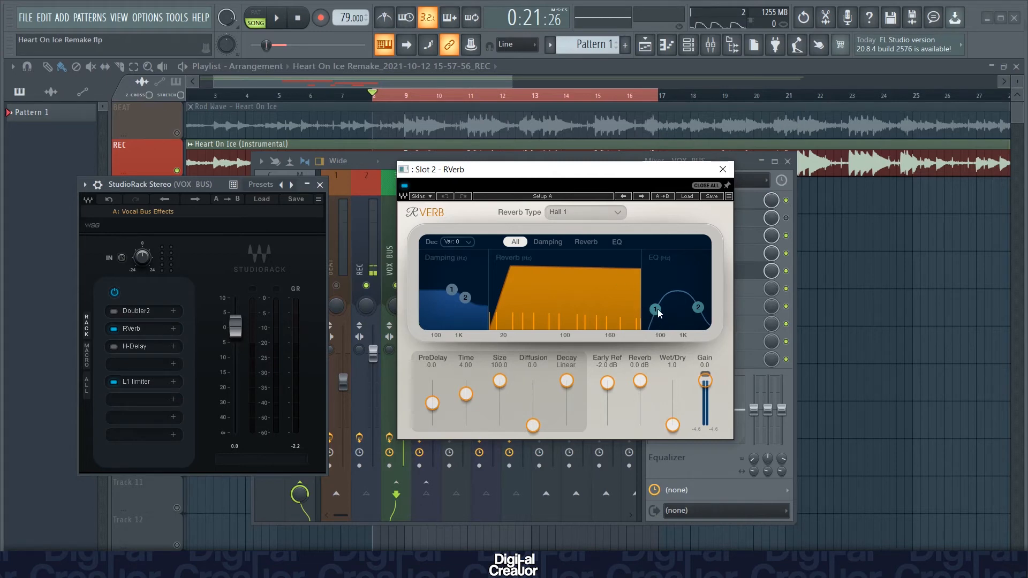
{"action": "left_click_drag", "start_coordinate": [655, 310], "coordinate": [645, 293]}
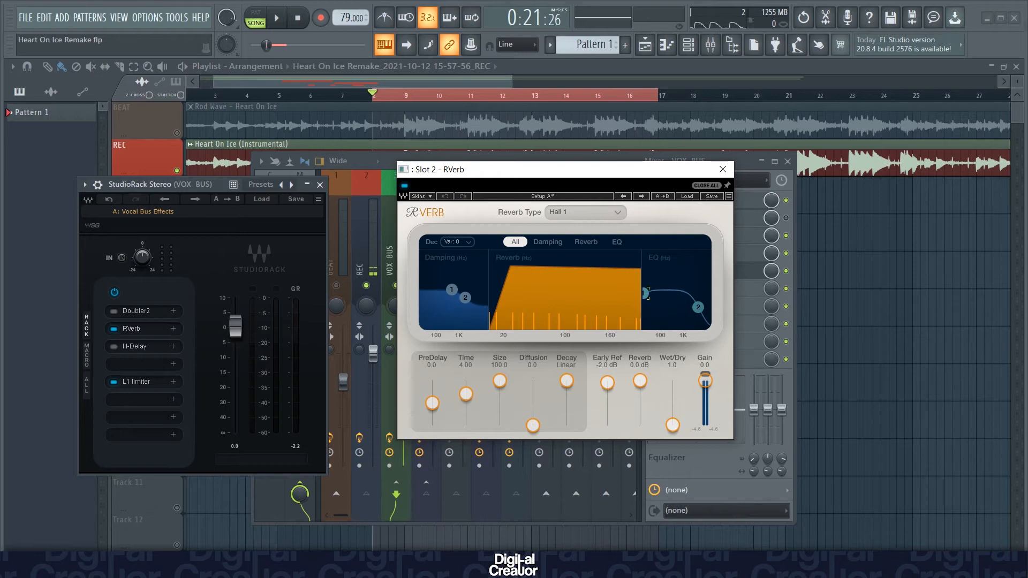
{"action": "left_click_drag", "start_coordinate": [645, 293], "coordinate": [659, 309]}
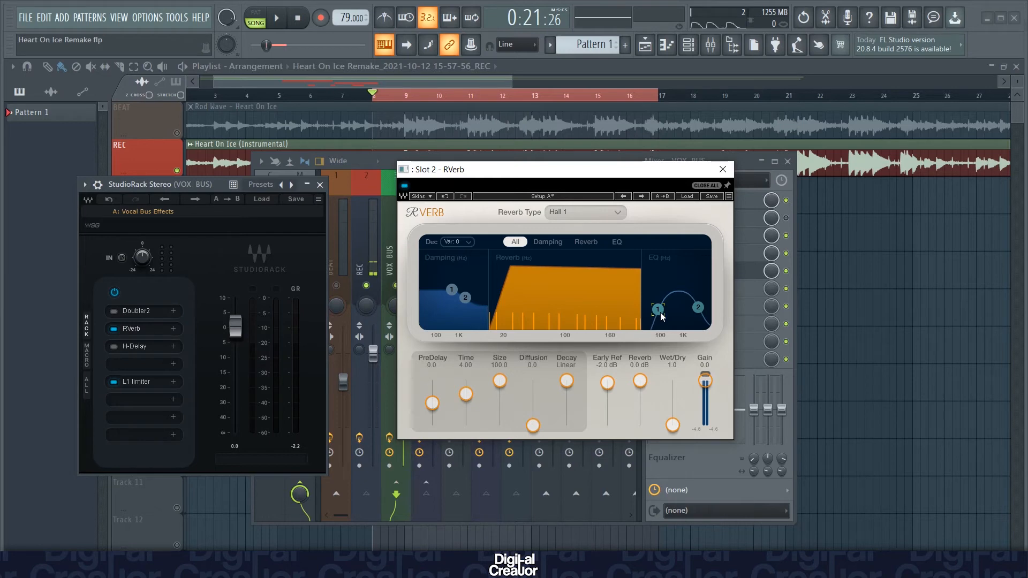
{"action": "mouse_move", "coordinate": [672, 430]}
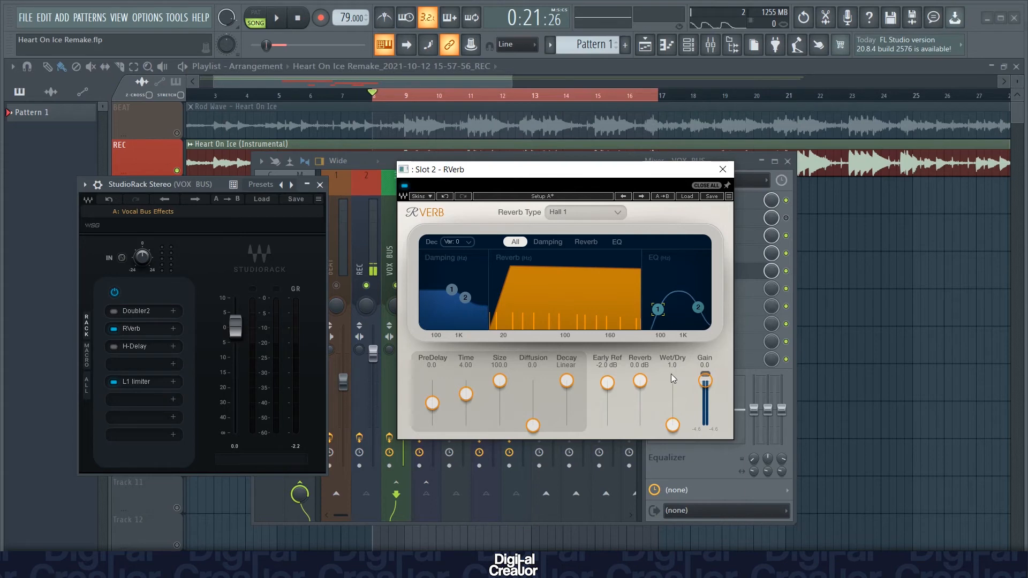
{"action": "mouse_move", "coordinate": [675, 400]}
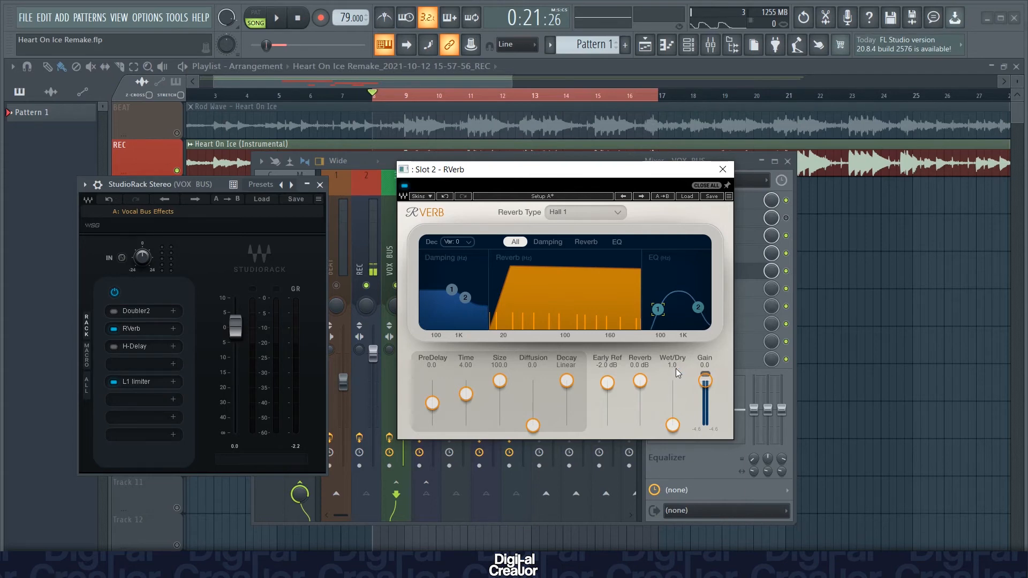
{"action": "mouse_move", "coordinate": [676, 417]}
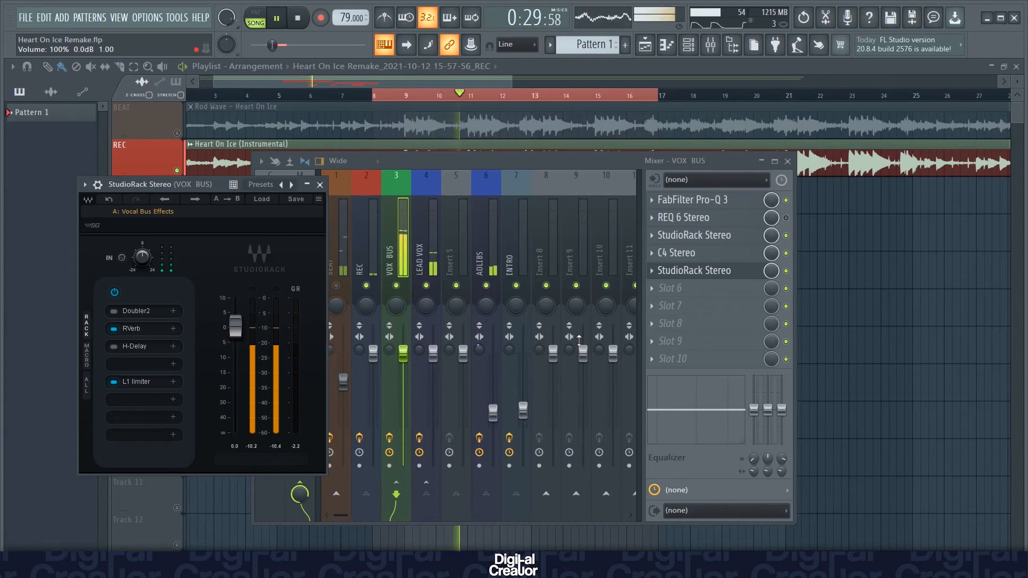
Stop playback, check the L1 limiter's threshold and ceiling, then select the ADLIBS track
{"action": "left_click", "coordinate": [275, 18]}
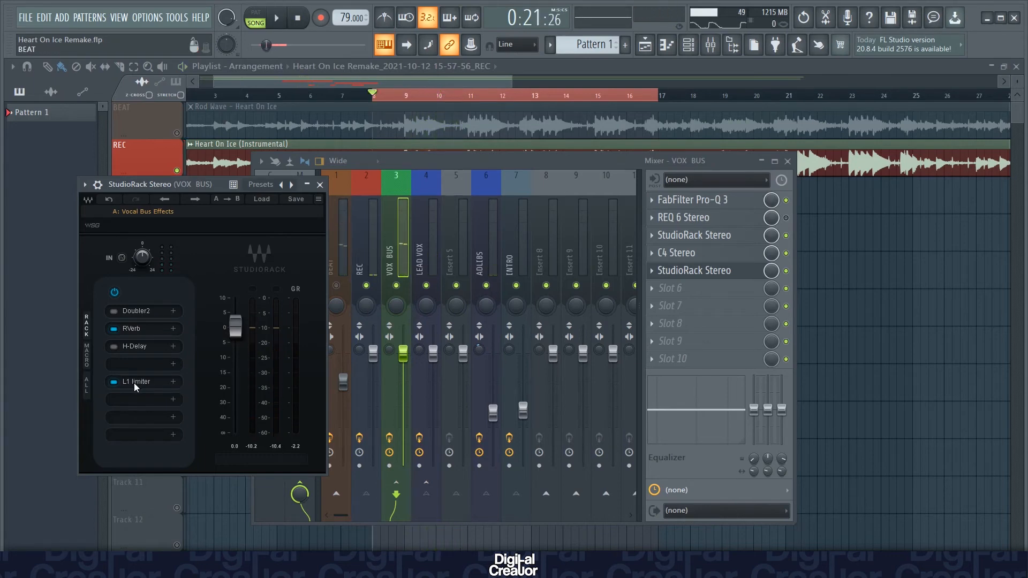
{"action": "left_click", "coordinate": [136, 381]}
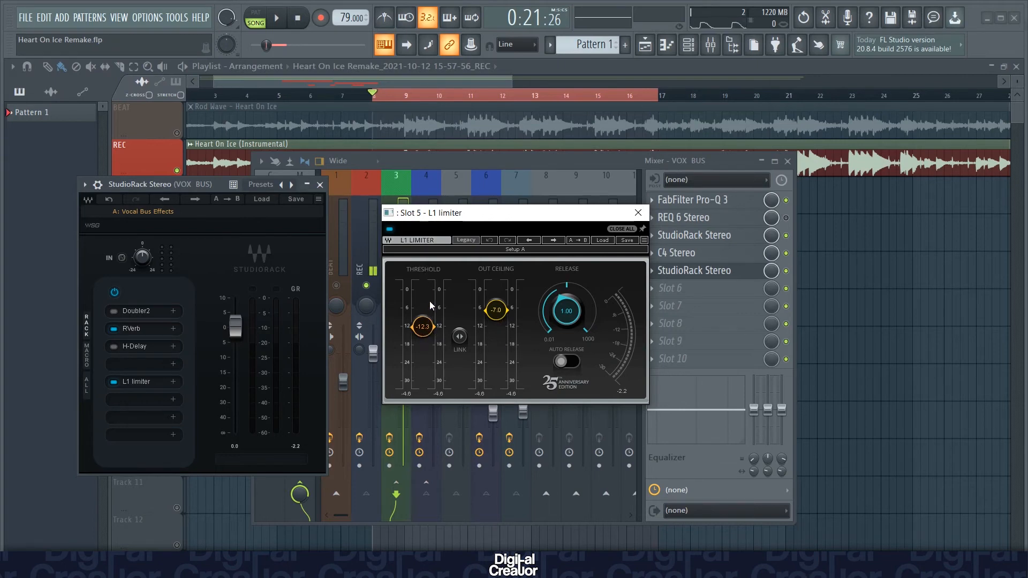
{"action": "mouse_move", "coordinate": [413, 334]}
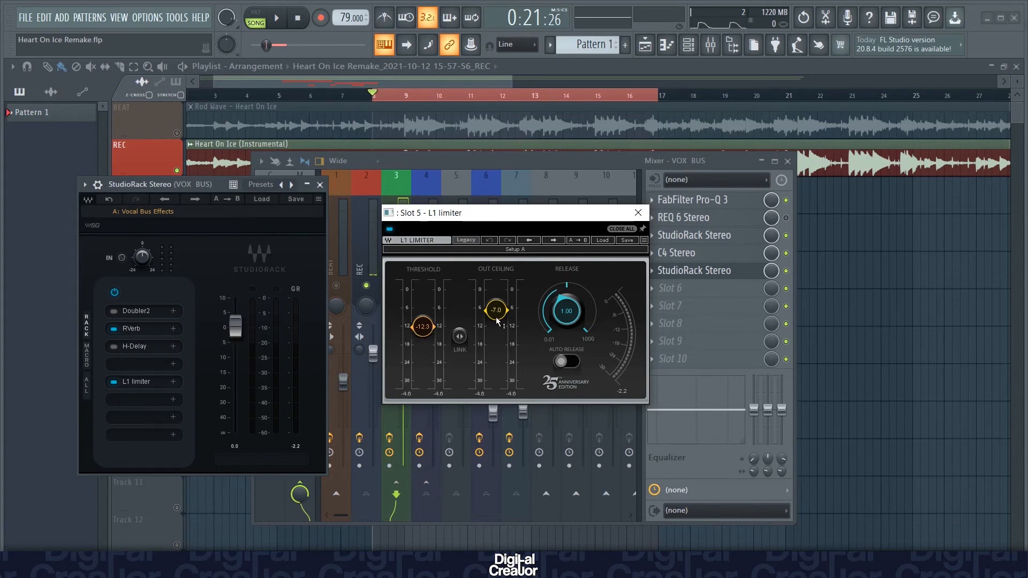
{"action": "mouse_move", "coordinate": [499, 321]}
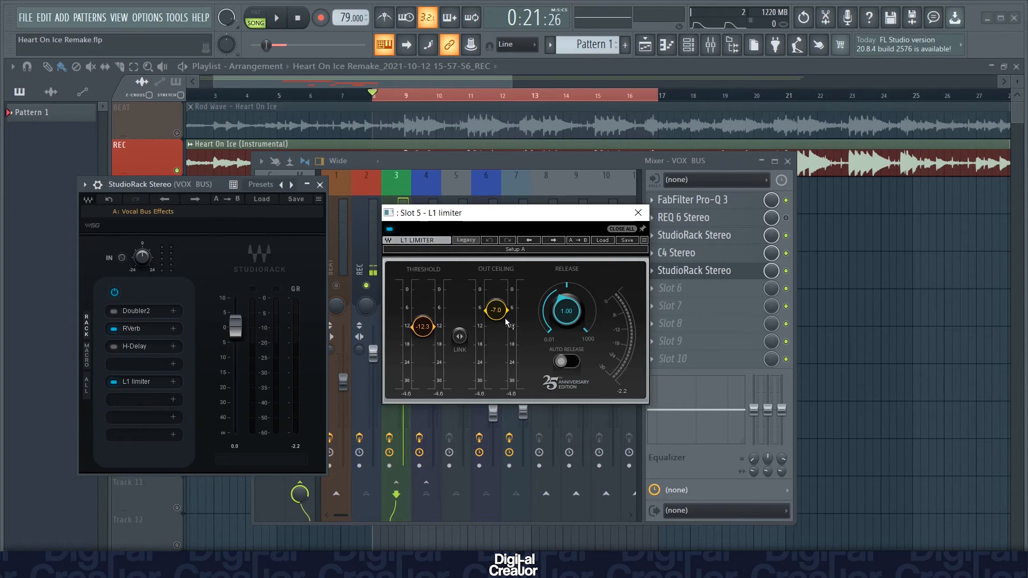
{"action": "mouse_move", "coordinate": [501, 341]}
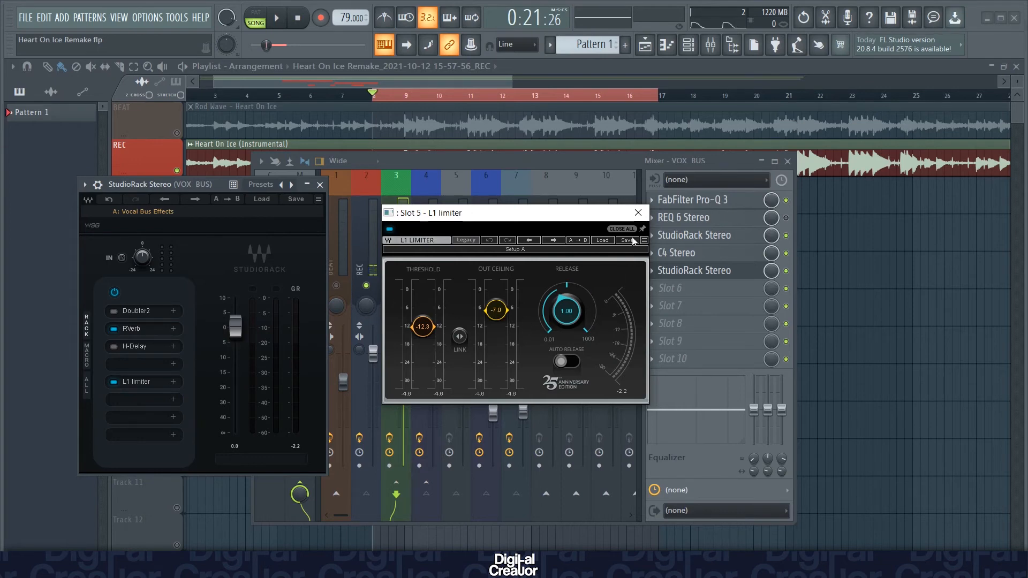
{"action": "left_click", "coordinate": [621, 228]}
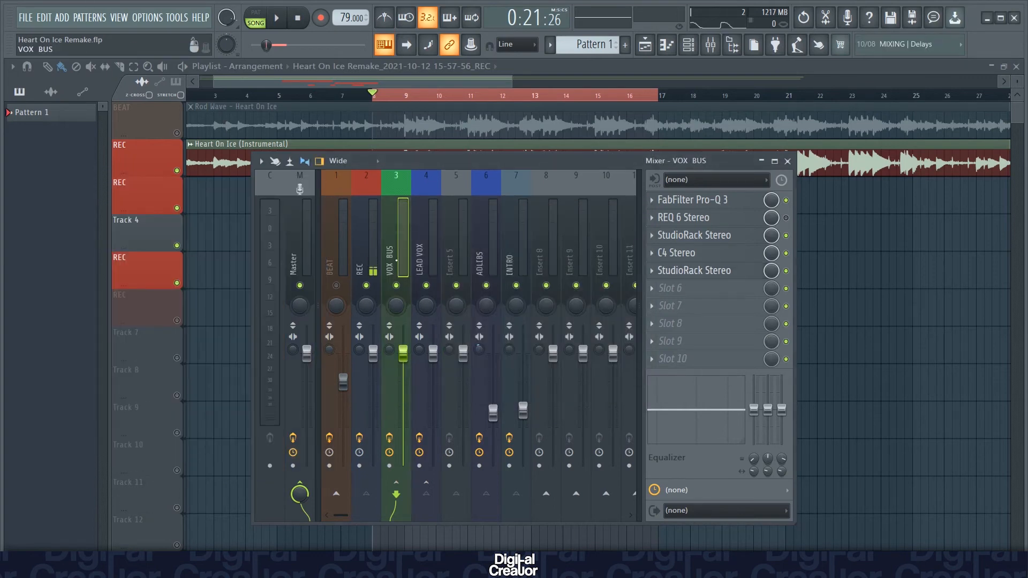
{"action": "left_click", "coordinate": [485, 175]}
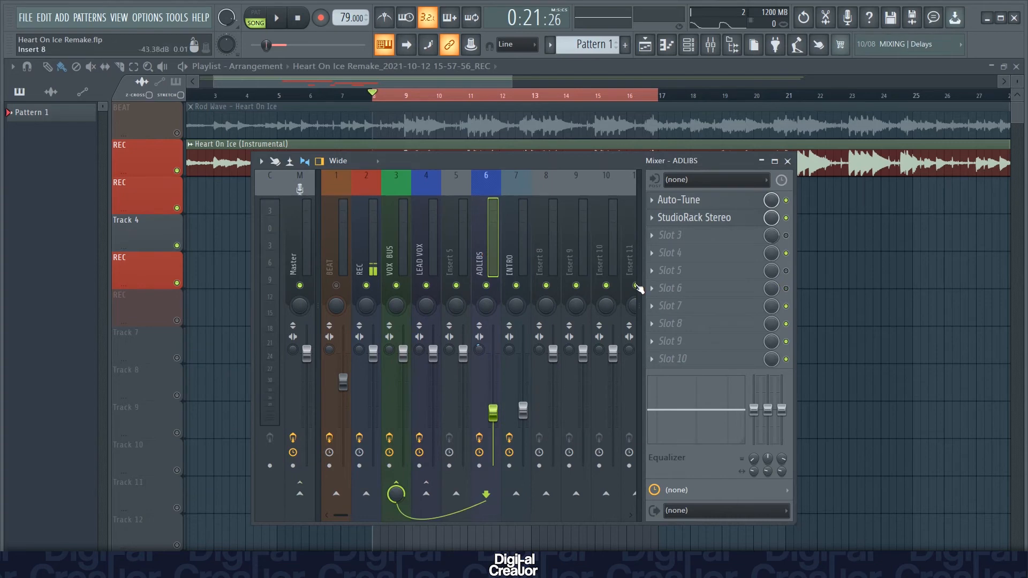
Open the ADLIBS StudioRack and the CLA Effects editor to review its Canyon reverb
{"action": "left_click", "coordinate": [679, 200]}
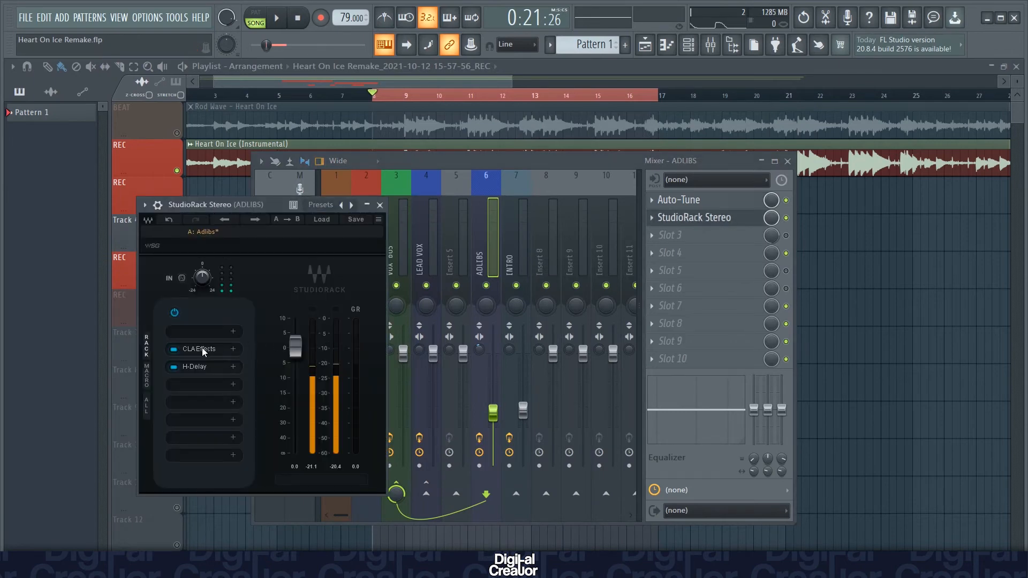
{"action": "left_click", "coordinate": [197, 348]}
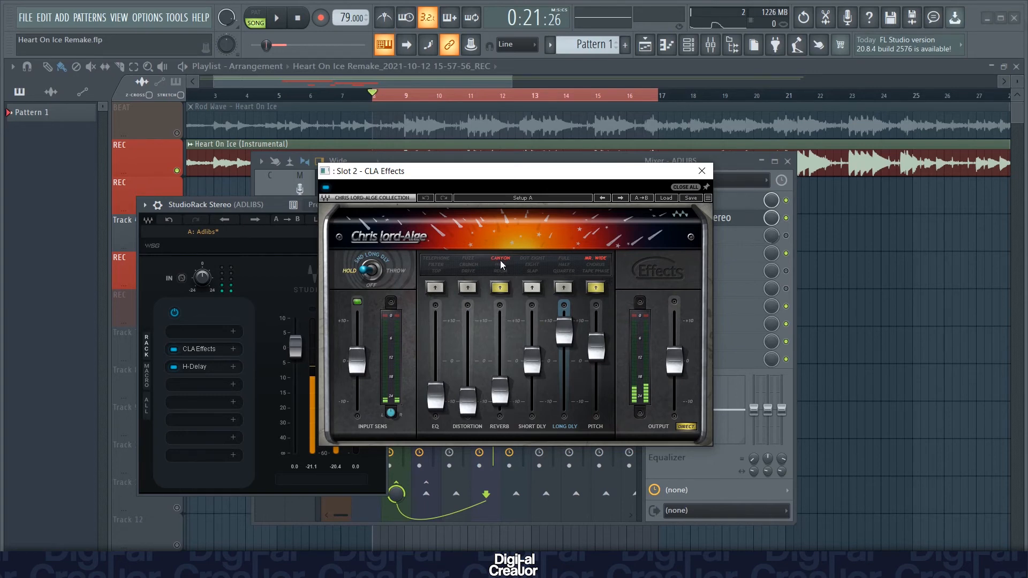
{"action": "left_click_drag", "start_coordinate": [500, 321], "coordinate": [500, 390]}
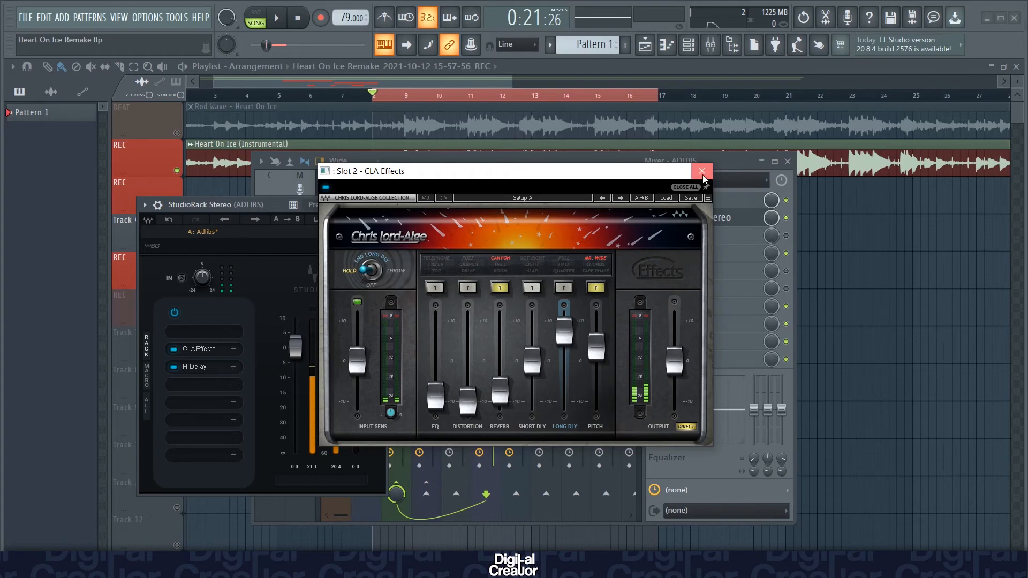
Close the CLA Effects window and review the ADLIBS H-Delay slot
{"action": "left_click", "coordinate": [195, 366]}
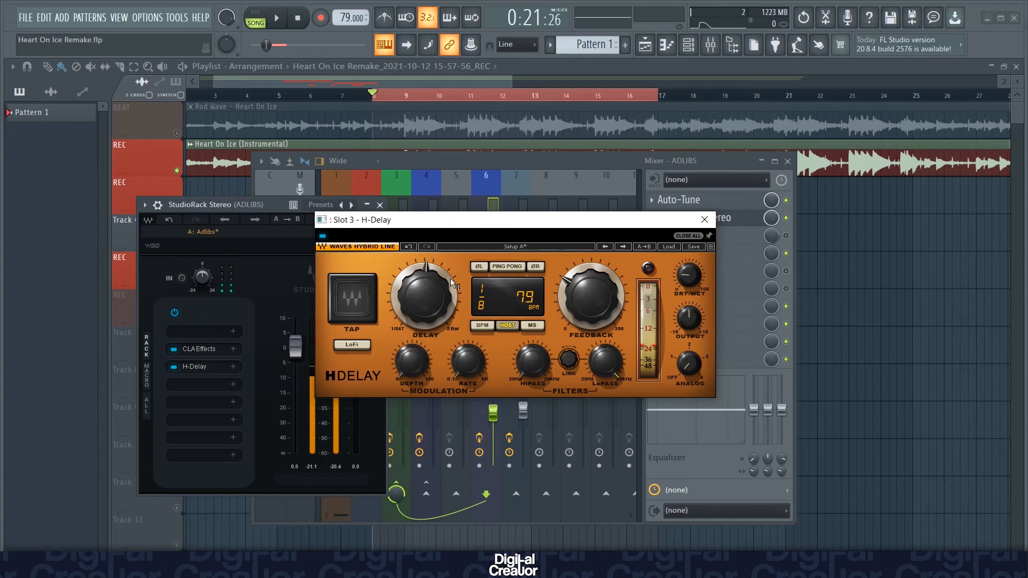
{"action": "mouse_move", "coordinate": [456, 303]}
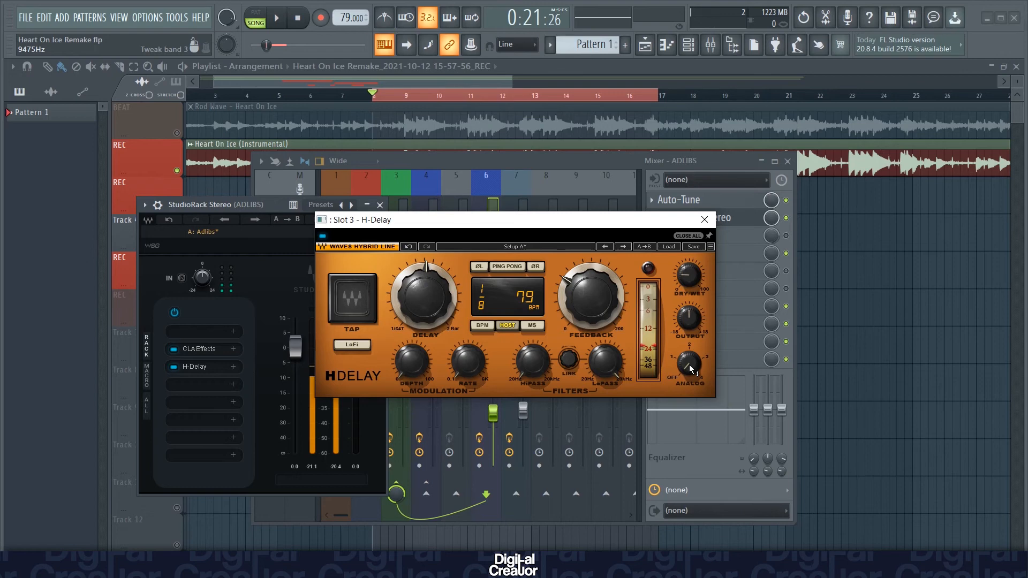
{"action": "mouse_move", "coordinate": [688, 367]}
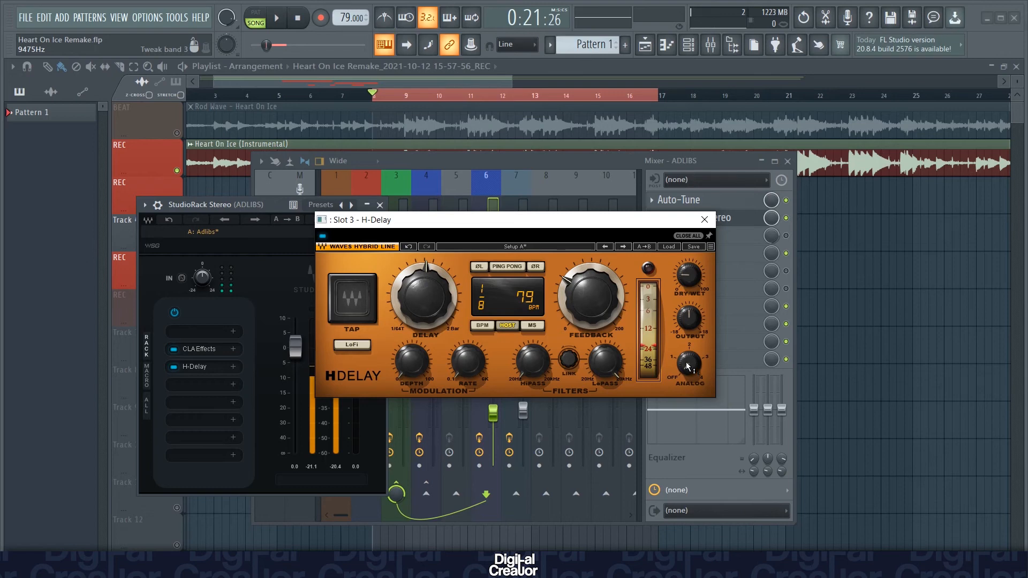
{"action": "mouse_move", "coordinate": [687, 346]}
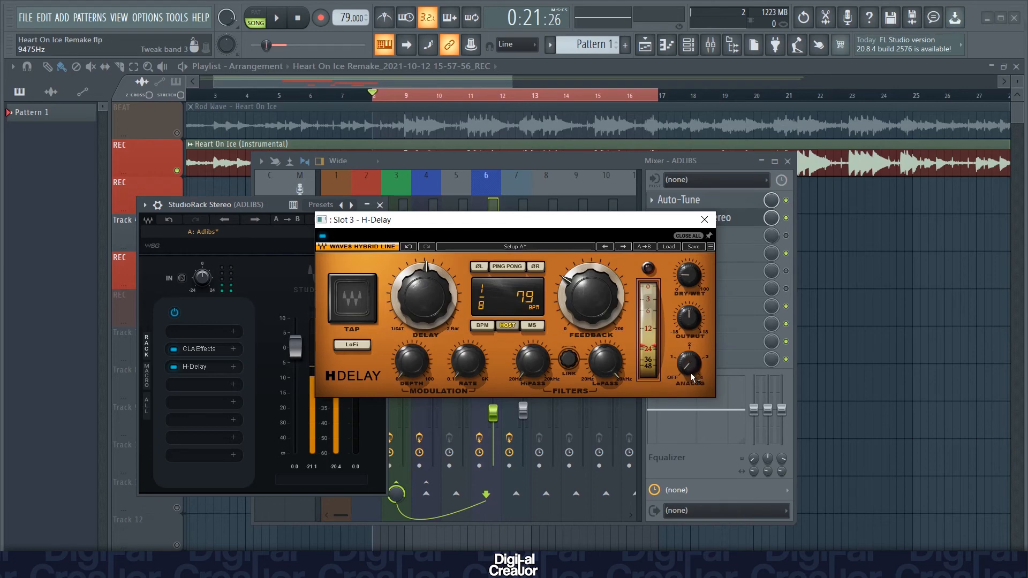
{"action": "mouse_move", "coordinate": [705, 269]}
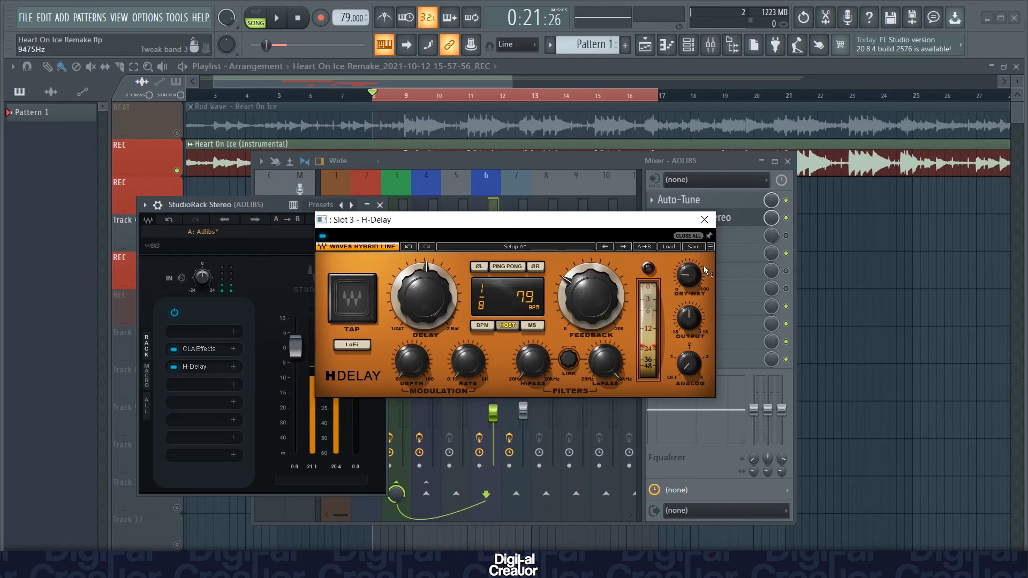
{"action": "left_click", "coordinate": [704, 219]}
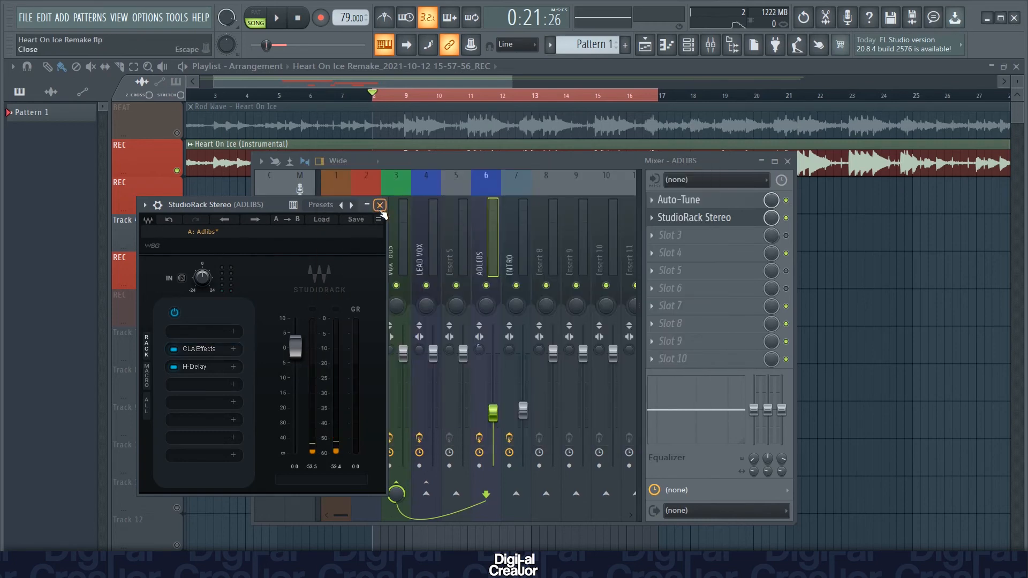
Close the ADLIBS rack and select the Master insert in the mixer
{"action": "left_click", "coordinate": [379, 205]}
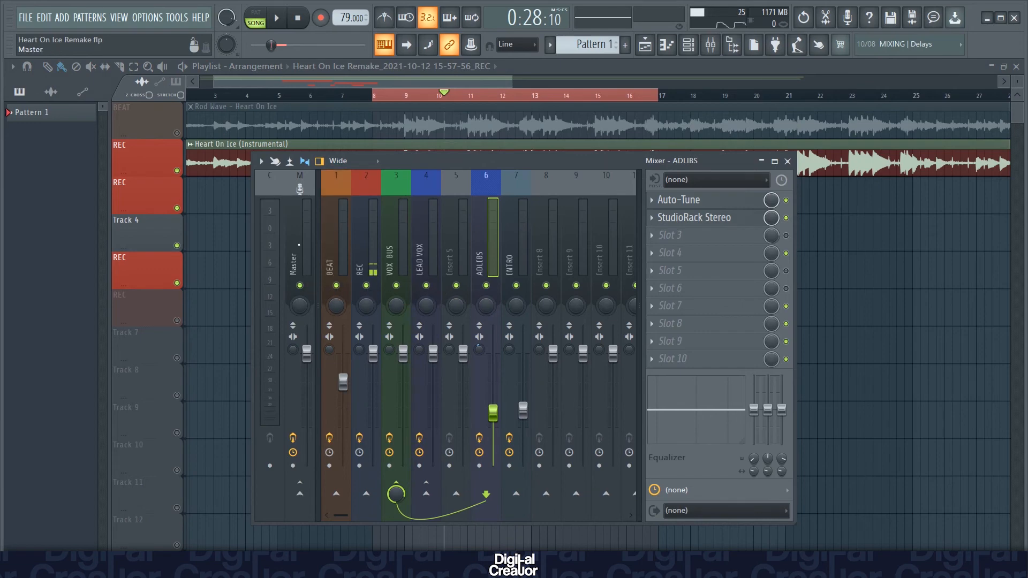
{"action": "left_click", "coordinate": [299, 262]}
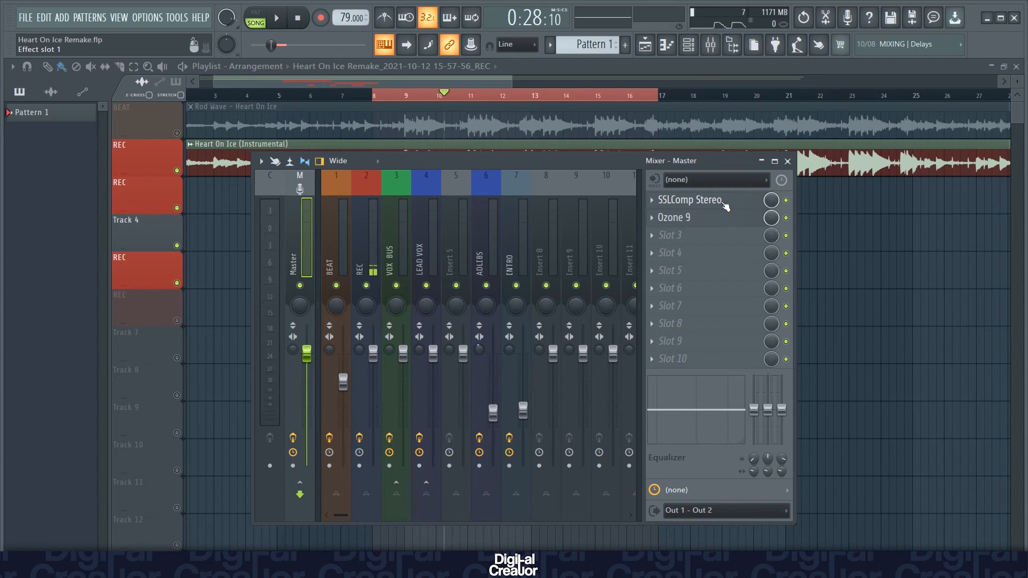
{"action": "left_click", "coordinate": [688, 199]}
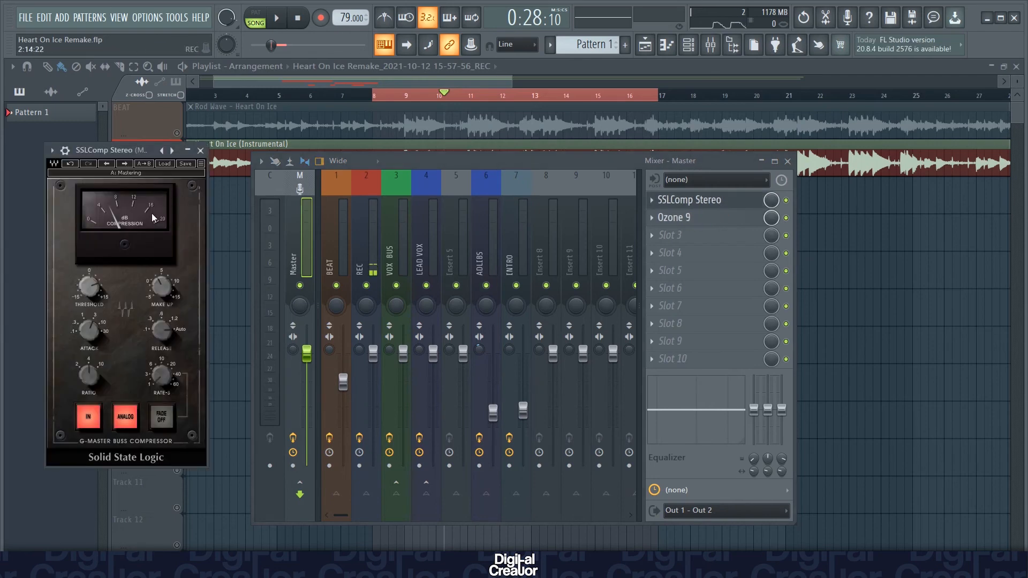
{"action": "left_click", "coordinate": [165, 164]}
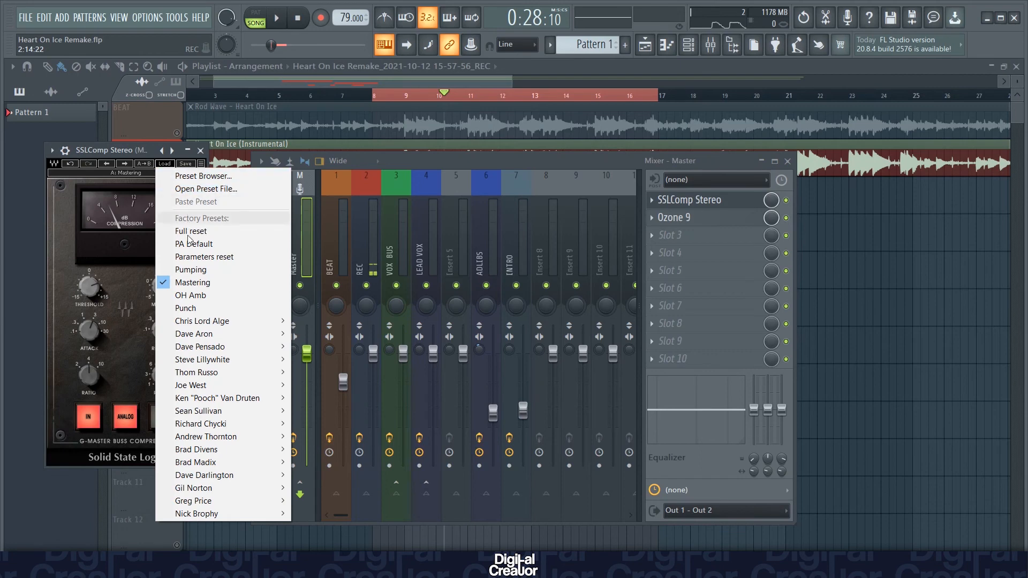
{"action": "left_click", "coordinate": [193, 282]}
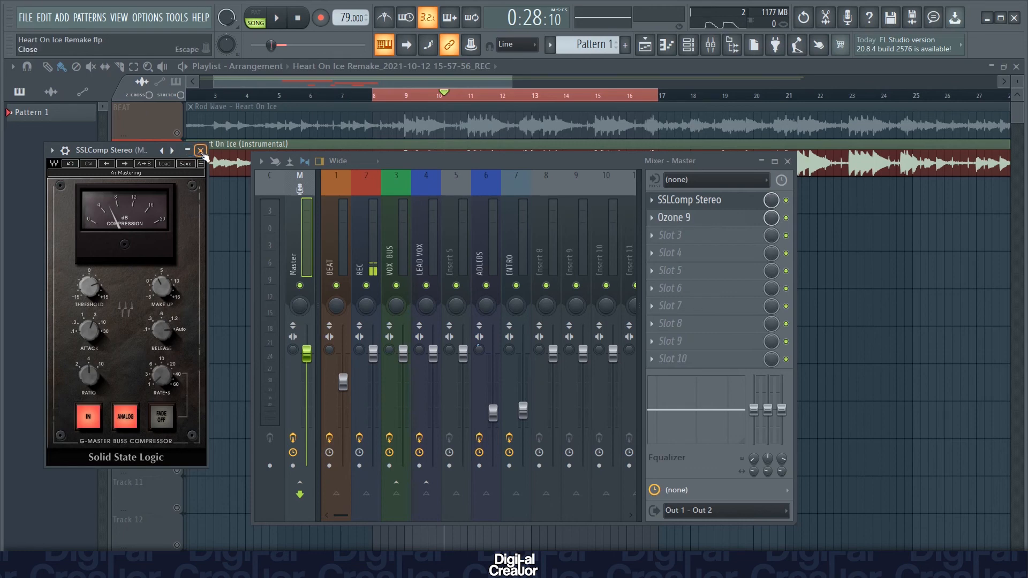
{"action": "left_click", "coordinate": [199, 151]}
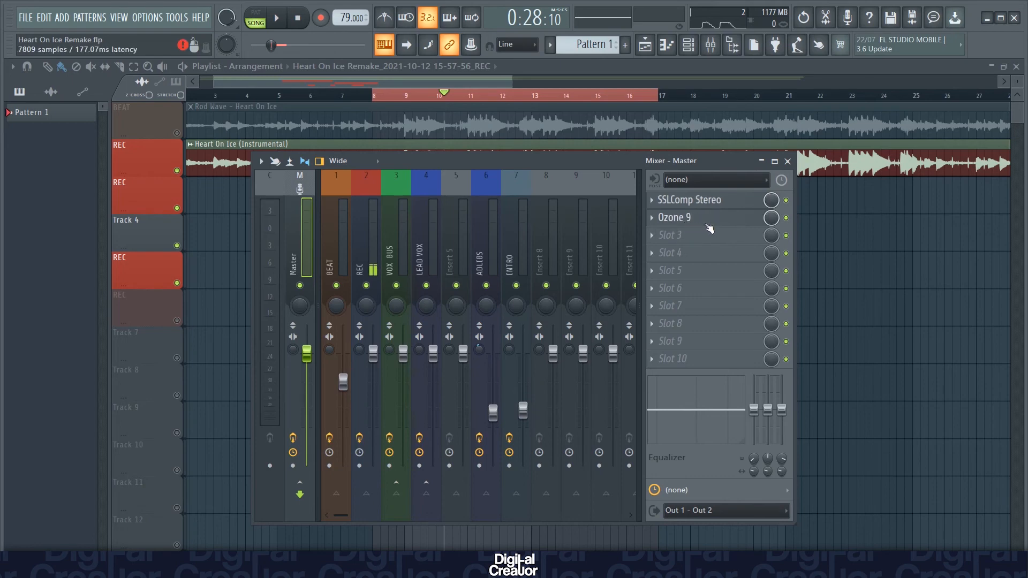
Open Ozone 9 on Master, set the song position to the loop start, and reopen Ozone
{"action": "left_click", "coordinate": [674, 217]}
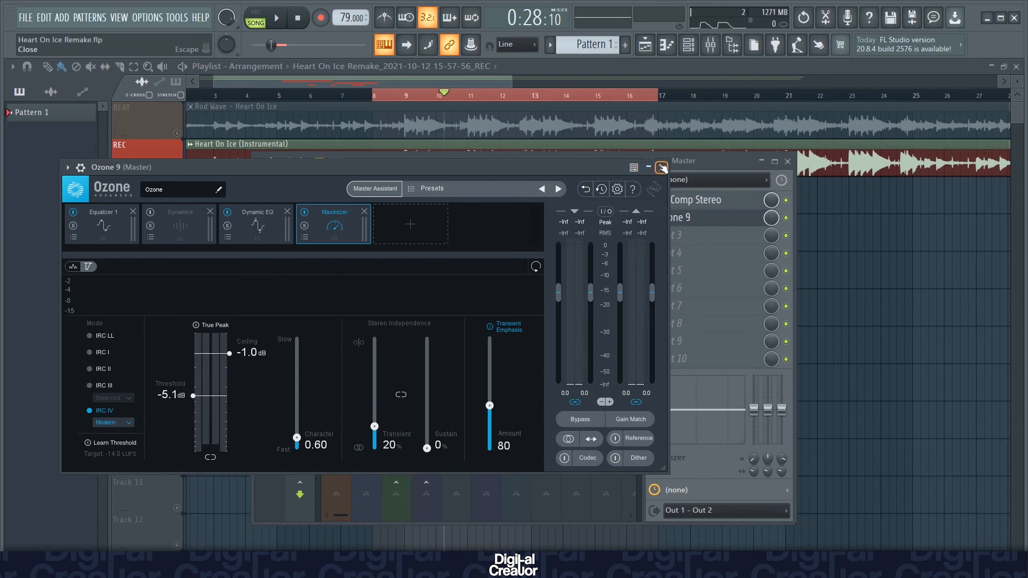
{"action": "mouse_move", "coordinate": [373, 189]}
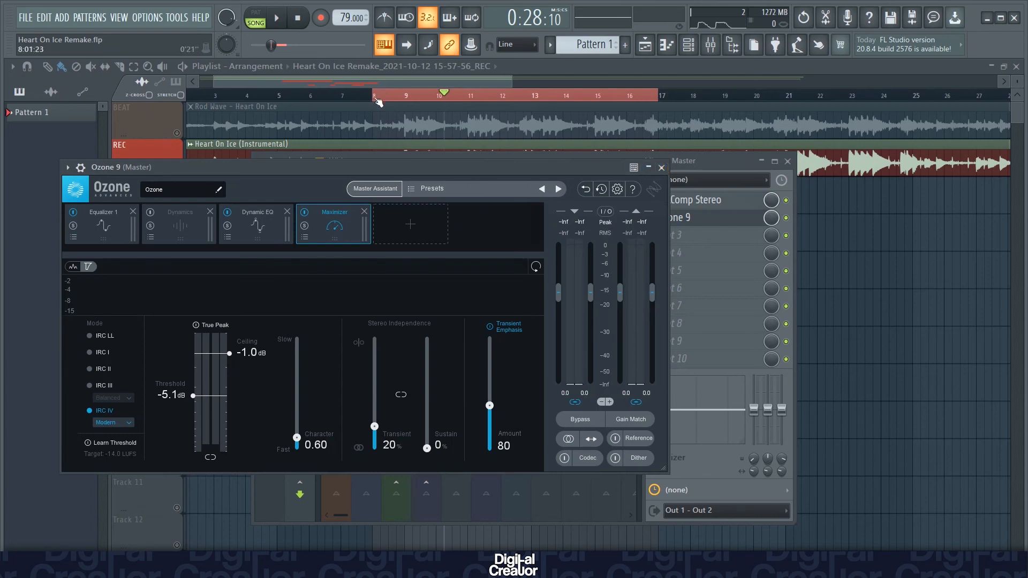
{"action": "left_click", "coordinate": [661, 167]}
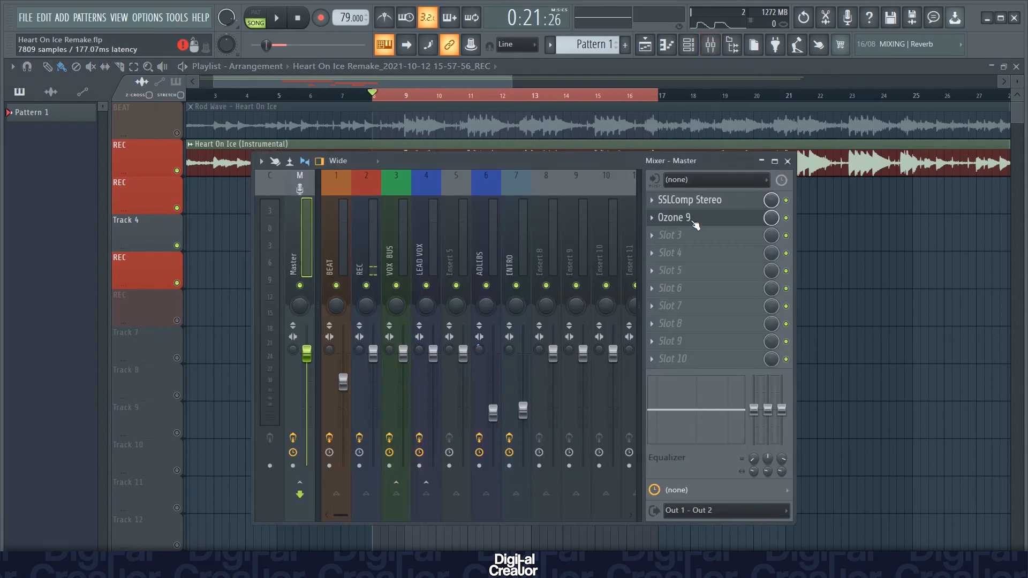
{"action": "left_click", "coordinate": [674, 216]}
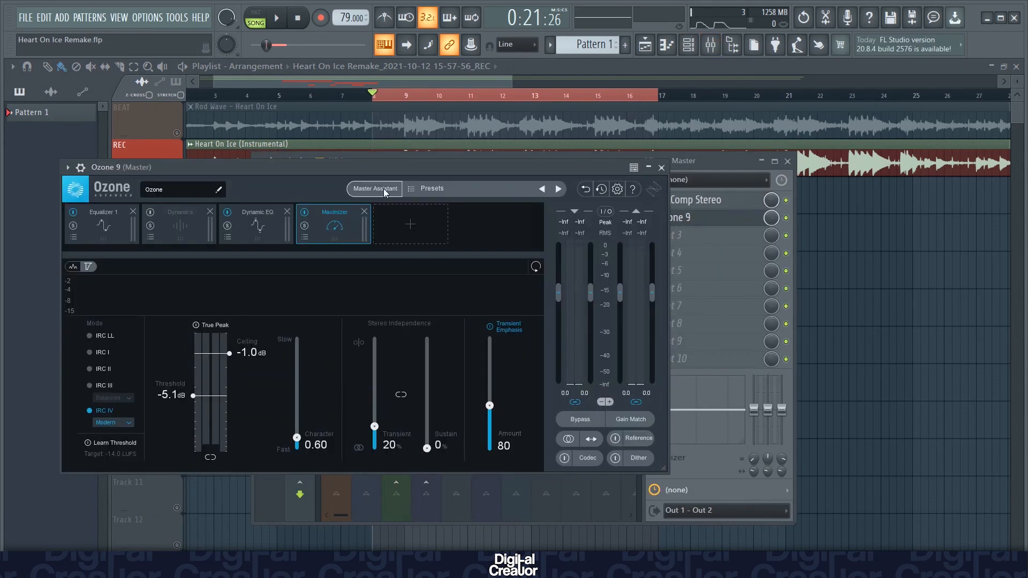
Run Ozone's Master Assistant with Modern/Low/Streaming, play the song, and accept its suggestions
{"action": "left_click", "coordinate": [374, 188]}
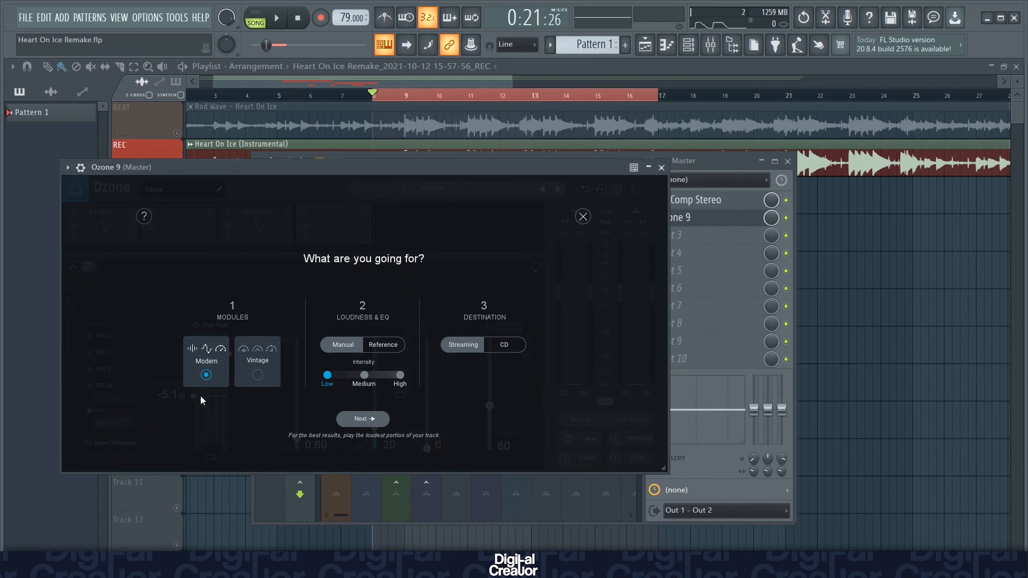
{"action": "mouse_move", "coordinate": [271, 379]}
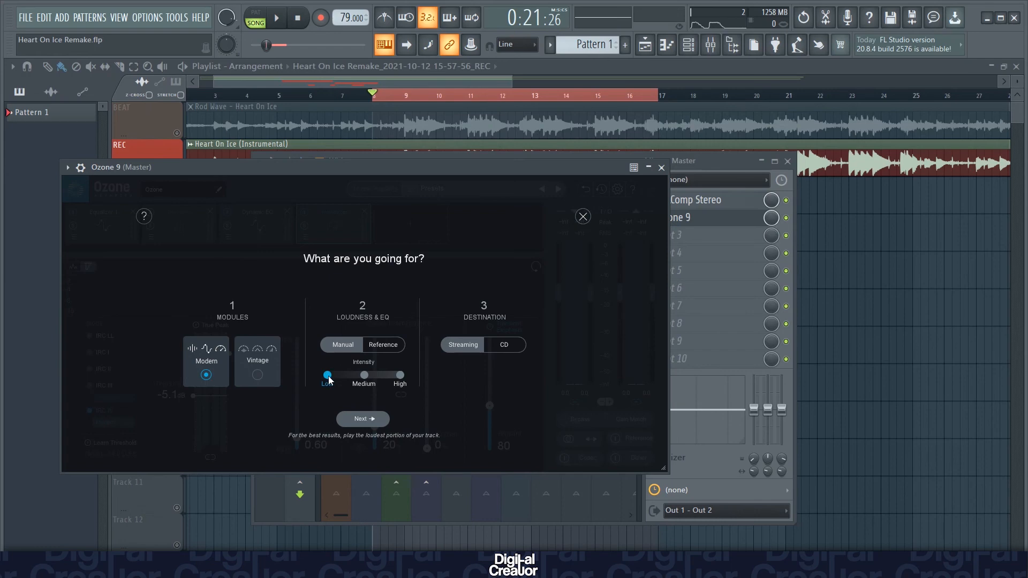
{"action": "mouse_move", "coordinate": [328, 376]}
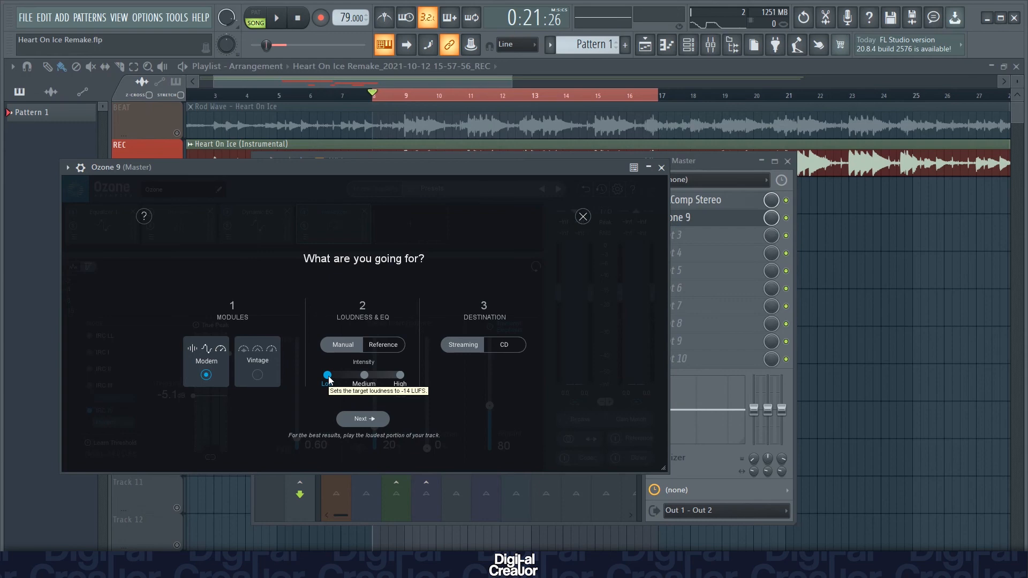
{"action": "left_click_drag", "start_coordinate": [327, 374], "coordinate": [364, 374]}
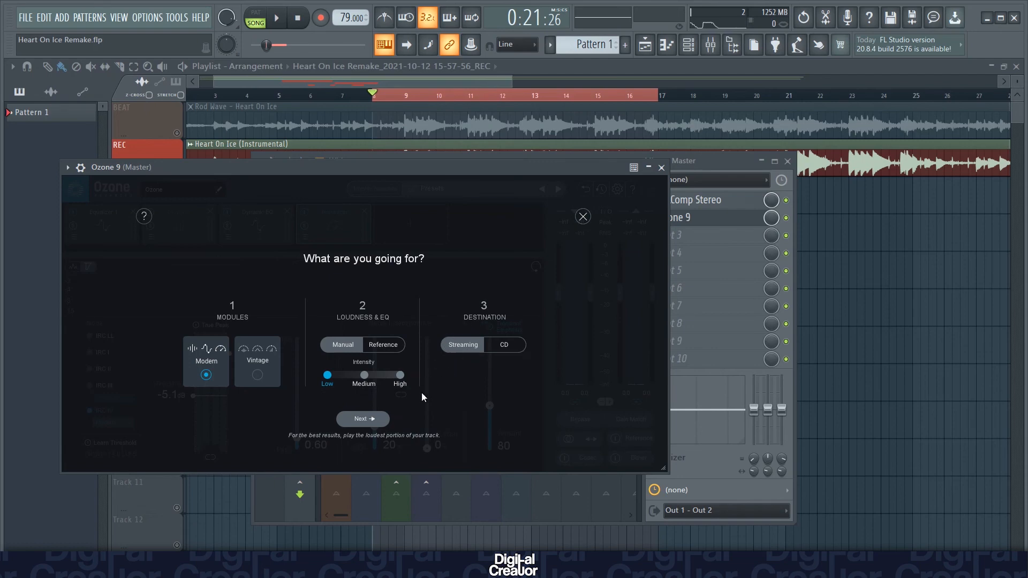
{"action": "left_click", "coordinate": [362, 418]}
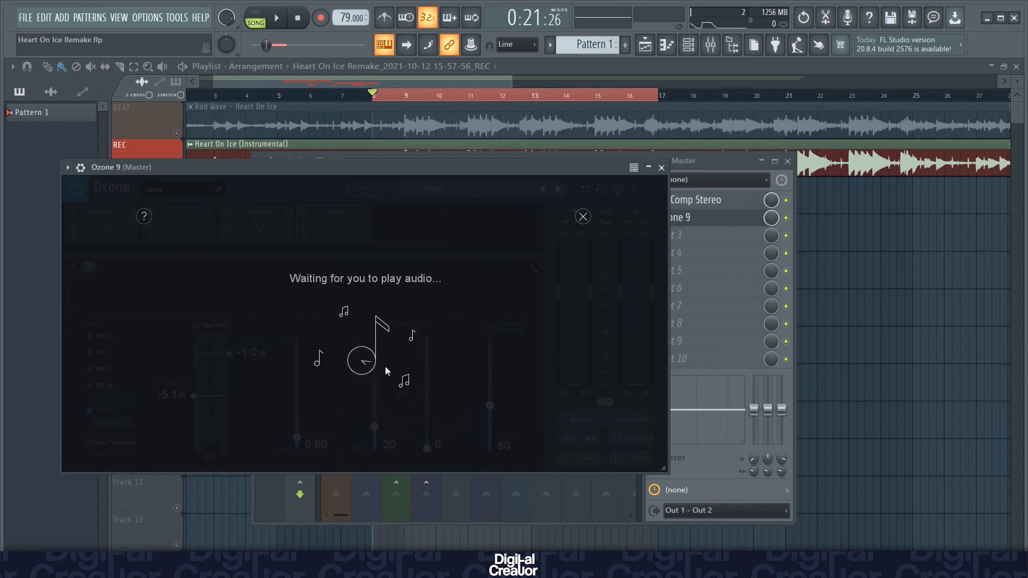
{"action": "left_click", "coordinate": [275, 17]}
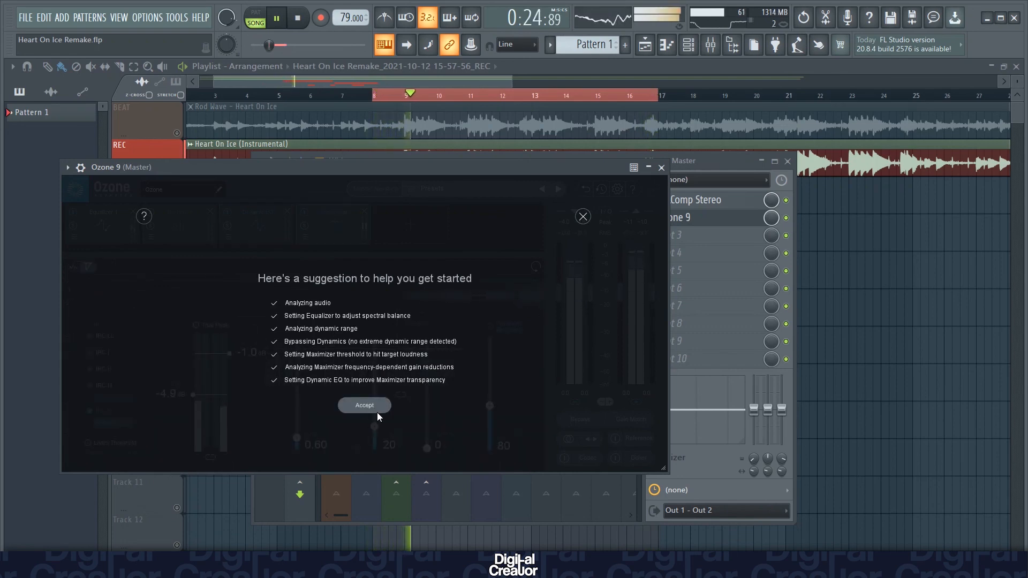
{"action": "left_click", "coordinate": [364, 405]}
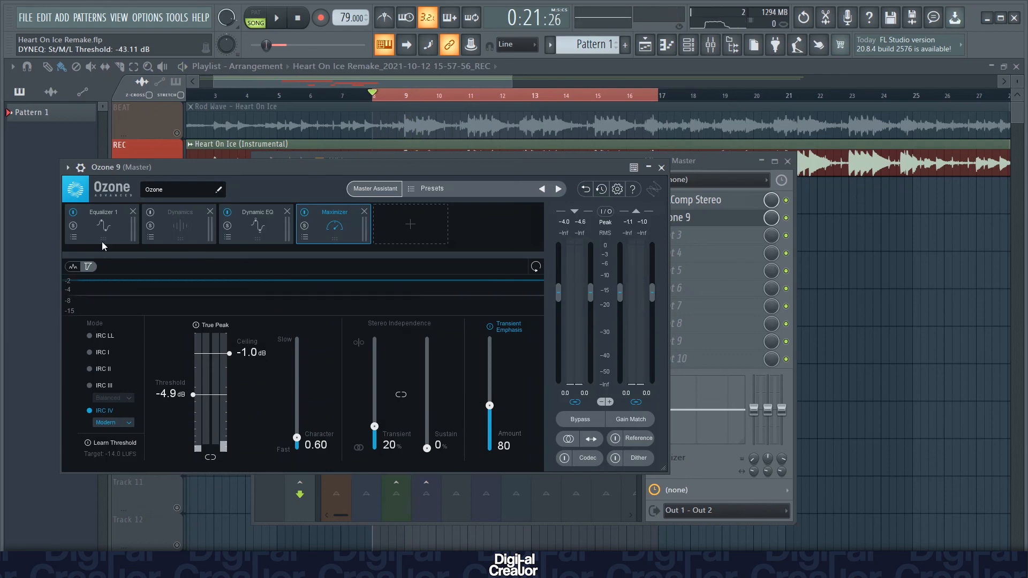
{"action": "mouse_move", "coordinate": [112, 236]}
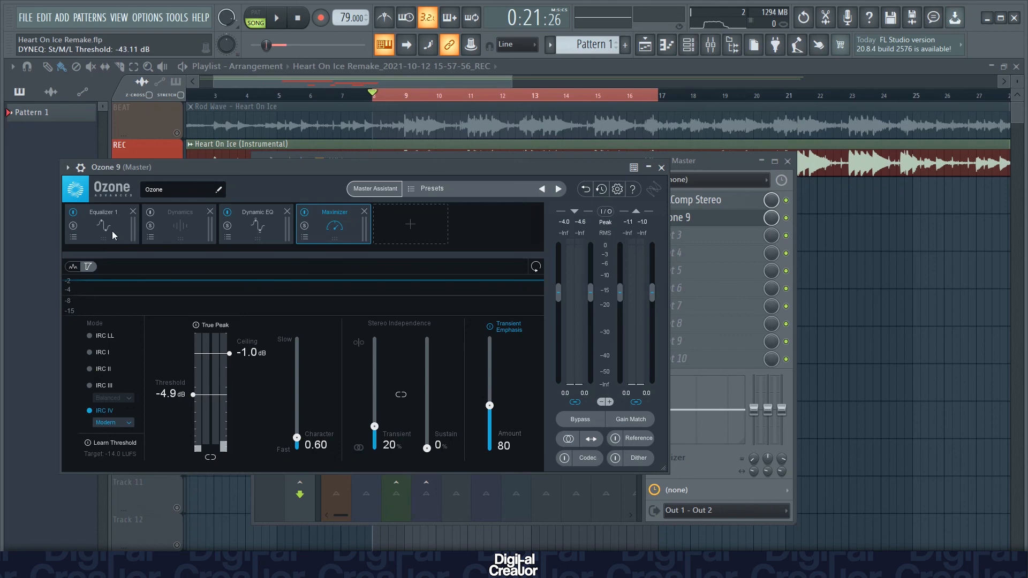
Review Ozone's Equalizer 1, Dynamic EQ and Maximizer modules, then close Ozone 9
{"action": "left_click", "coordinate": [102, 216]}
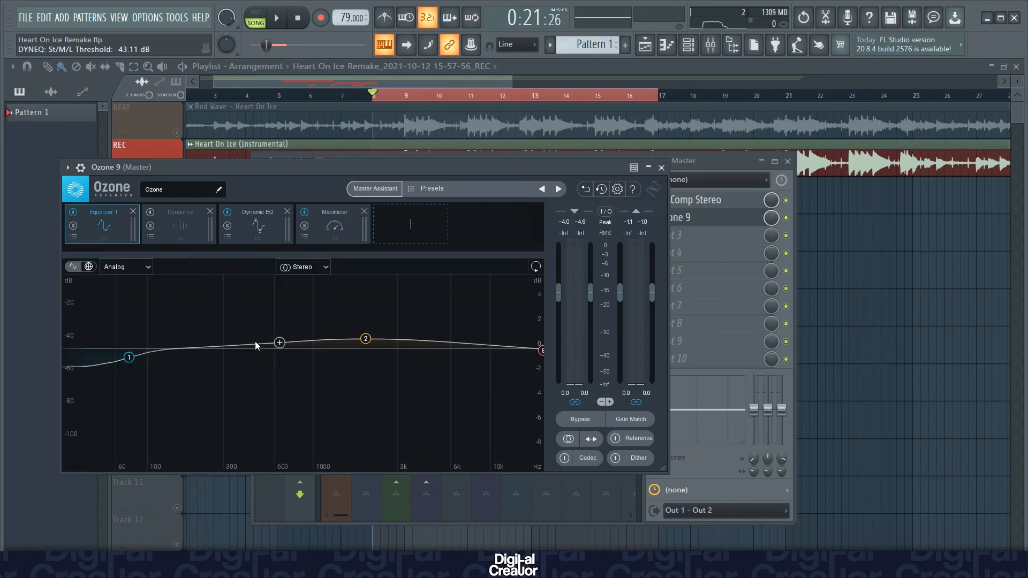
{"action": "left_click", "coordinate": [255, 212]}
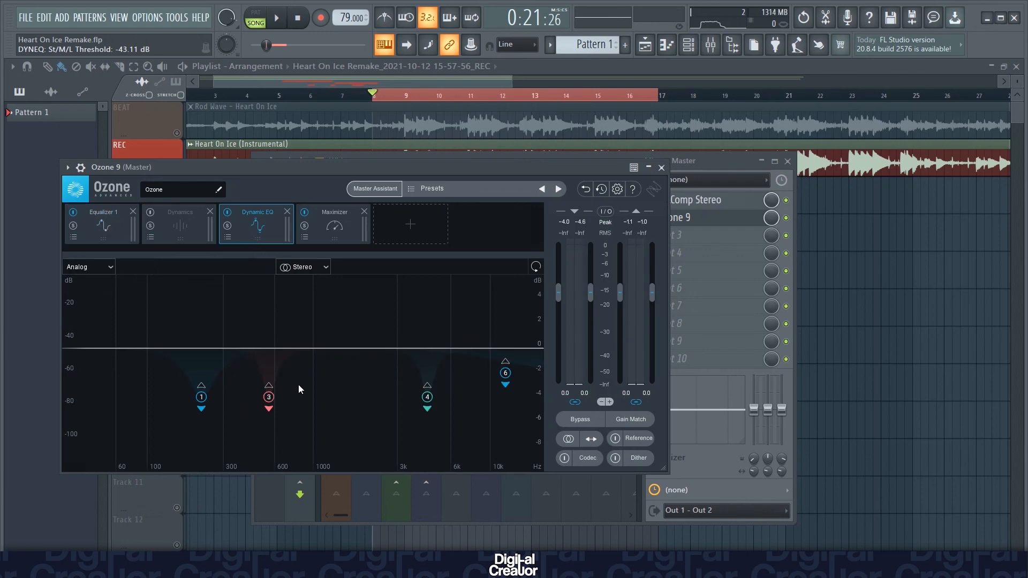
{"action": "left_click", "coordinate": [334, 223]}
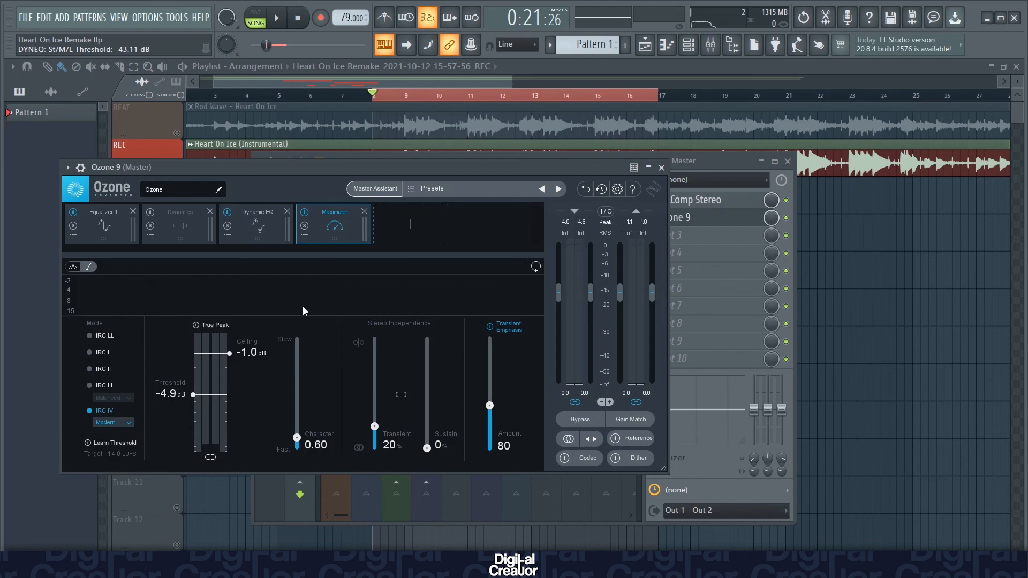
{"action": "left_click", "coordinate": [660, 168]}
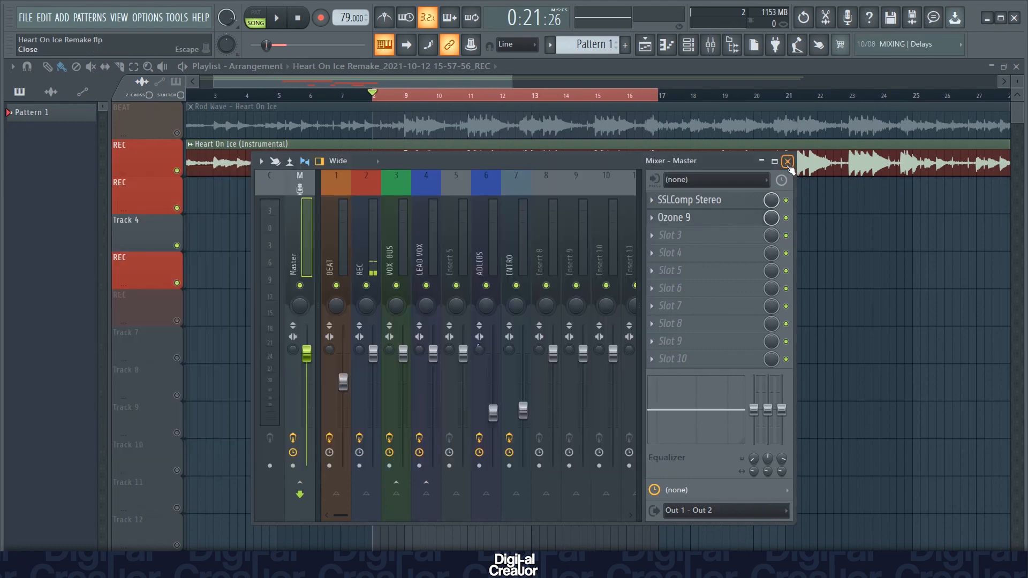
Close the mixer, then play and stop the mastered song's looped section
{"action": "left_click", "coordinate": [788, 161]}
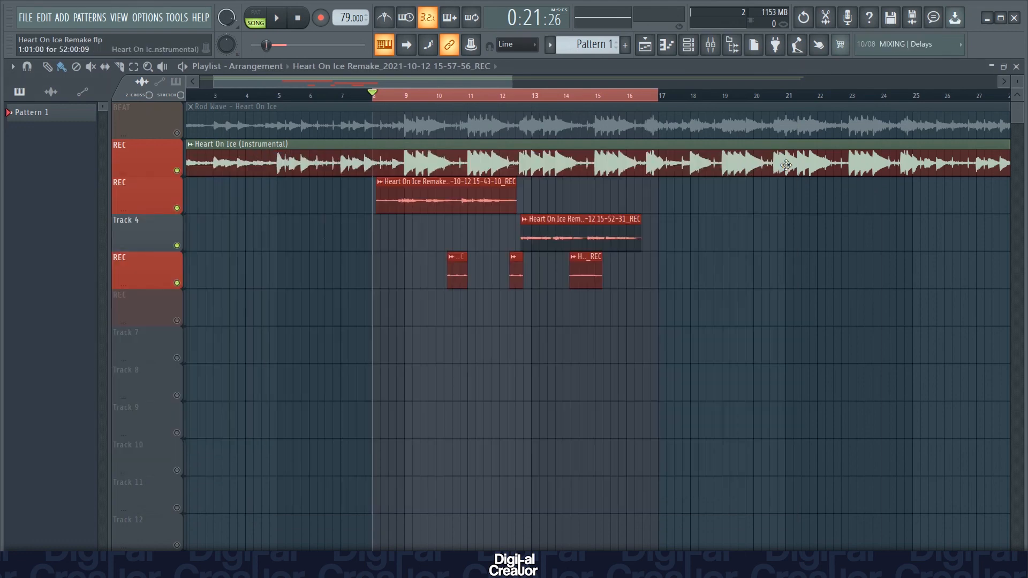
{"action": "left_click", "coordinate": [275, 18]}
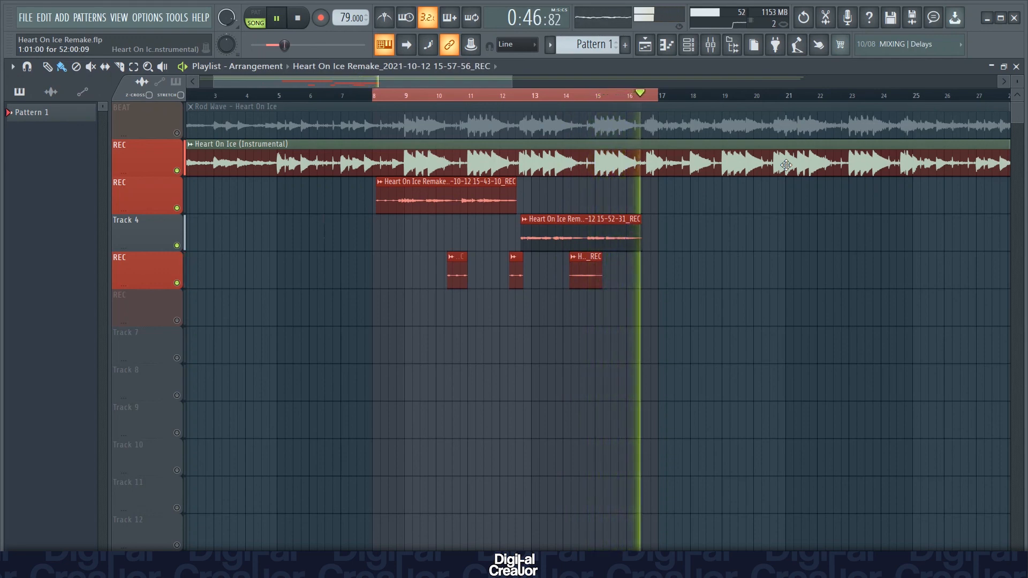
{"action": "left_click", "coordinate": [275, 18]}
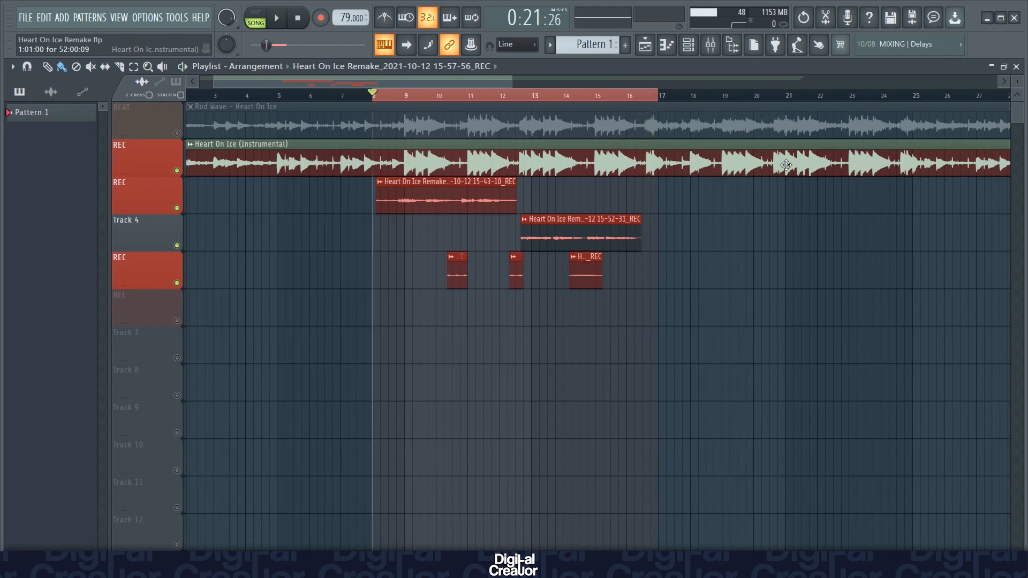